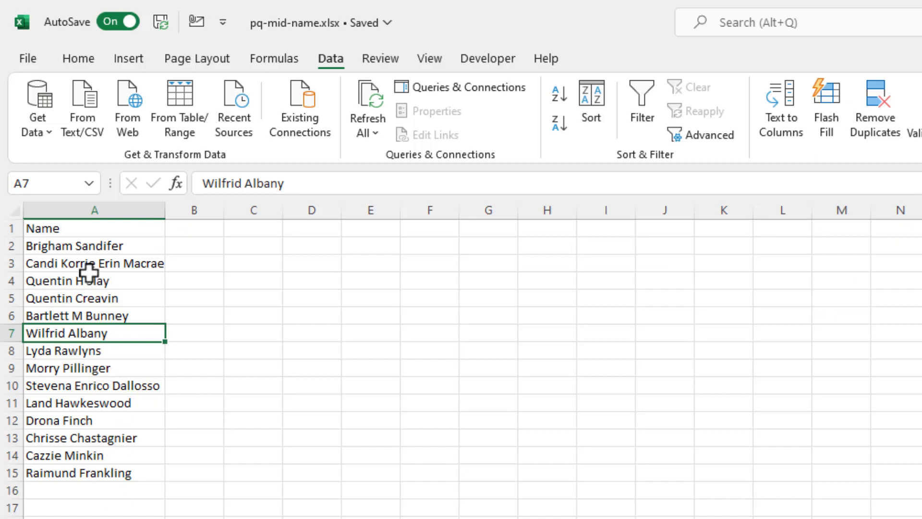
Convert the names in $A$1:$A$15 to a table with headers and load it into Power Query.
{"action": "left_click", "coordinate": [94, 263]}
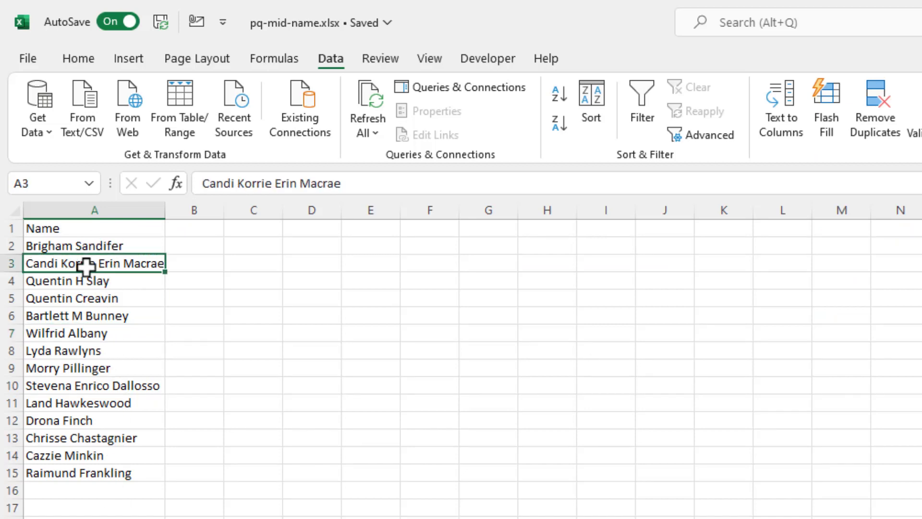
{"action": "left_click", "coordinate": [67, 281]}
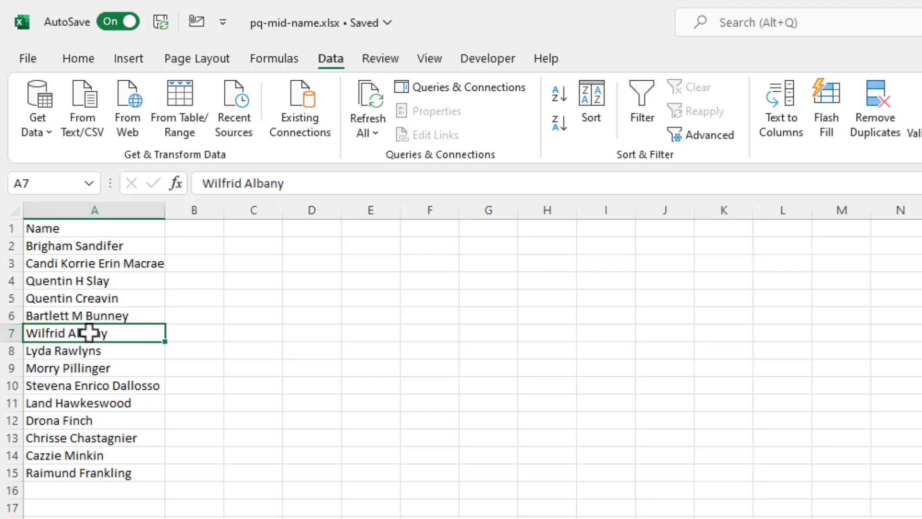
{"action": "mouse_move", "coordinate": [88, 315]}
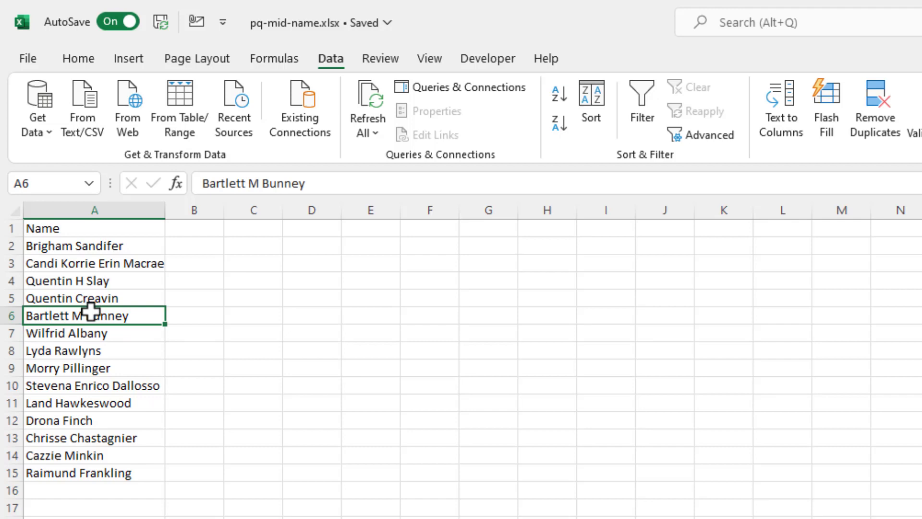
{"action": "left_click", "coordinate": [179, 109]}
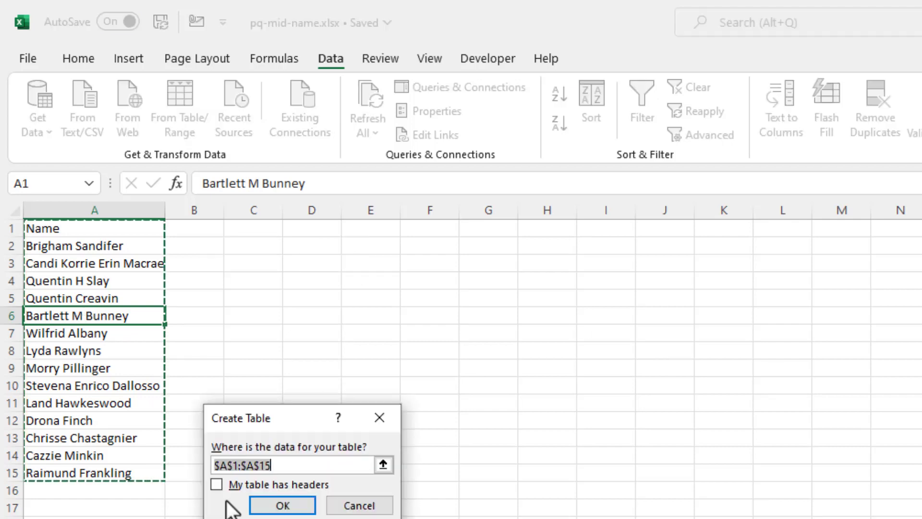
{"action": "left_click", "coordinate": [282, 504]}
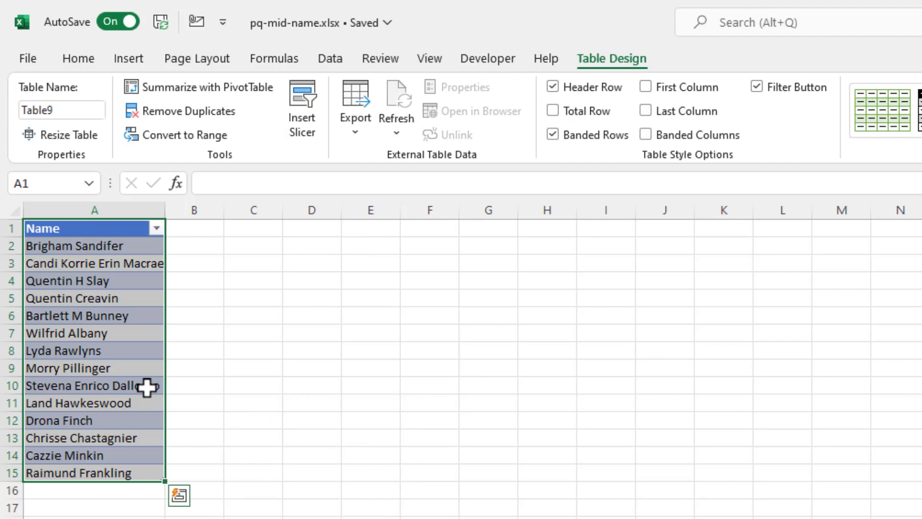
{"action": "left_click", "coordinate": [330, 58]}
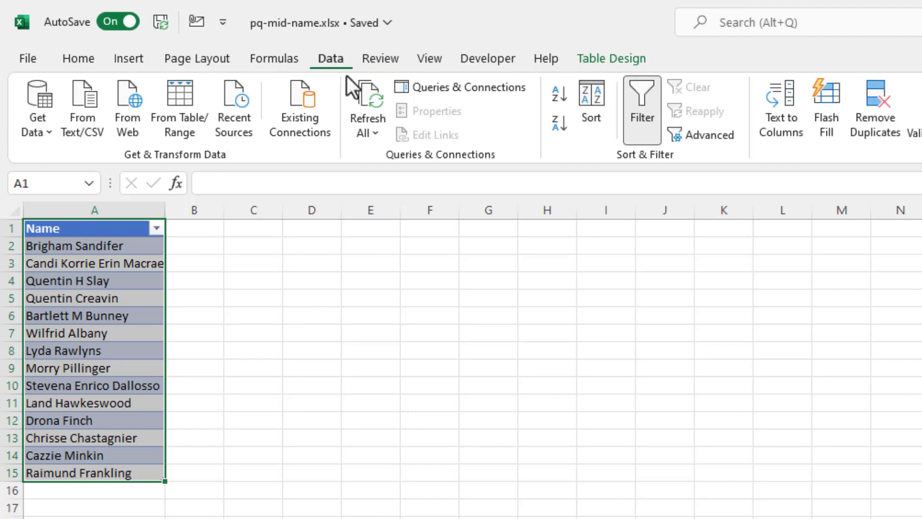
{"action": "left_click", "coordinate": [180, 109]}
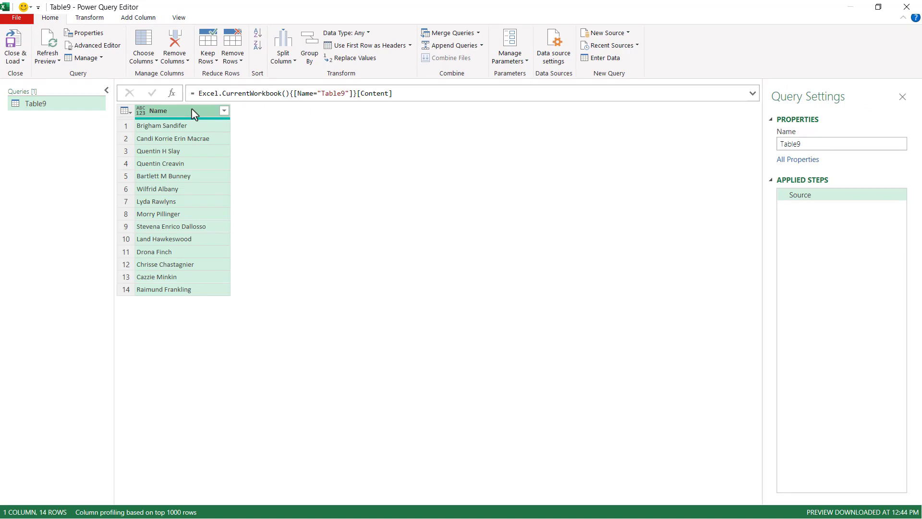
{"action": "mouse_move", "coordinate": [136, 20]}
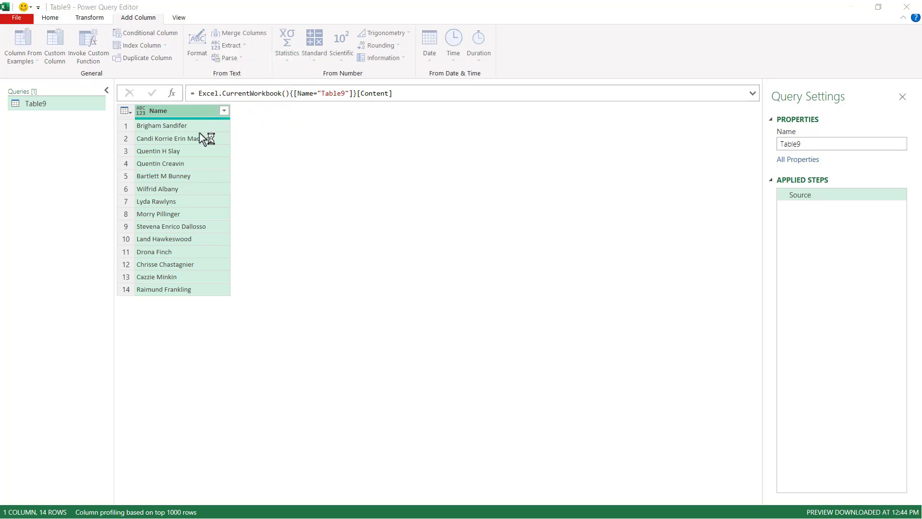
Extract text before the space delimiter into a new First column.
{"action": "left_click", "coordinate": [232, 45]}
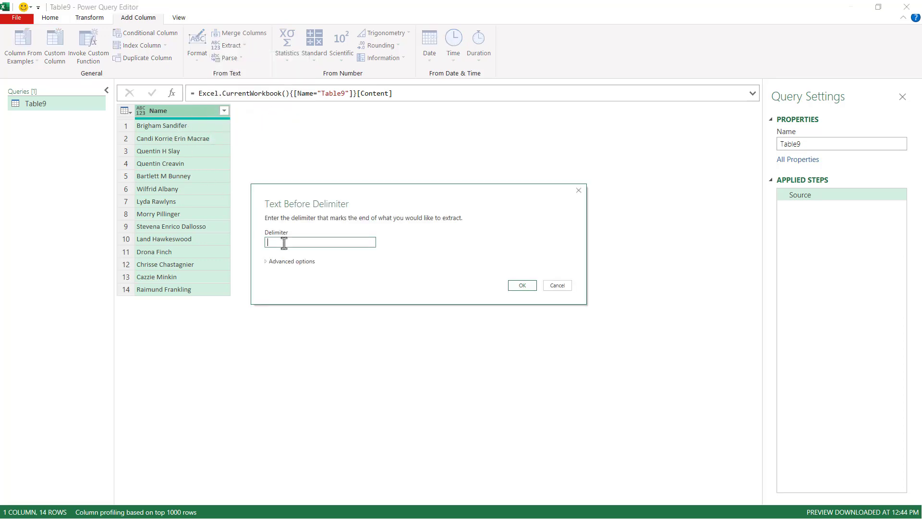
{"action": "left_click", "coordinate": [522, 285]}
{"action": "type", "text": "First"}
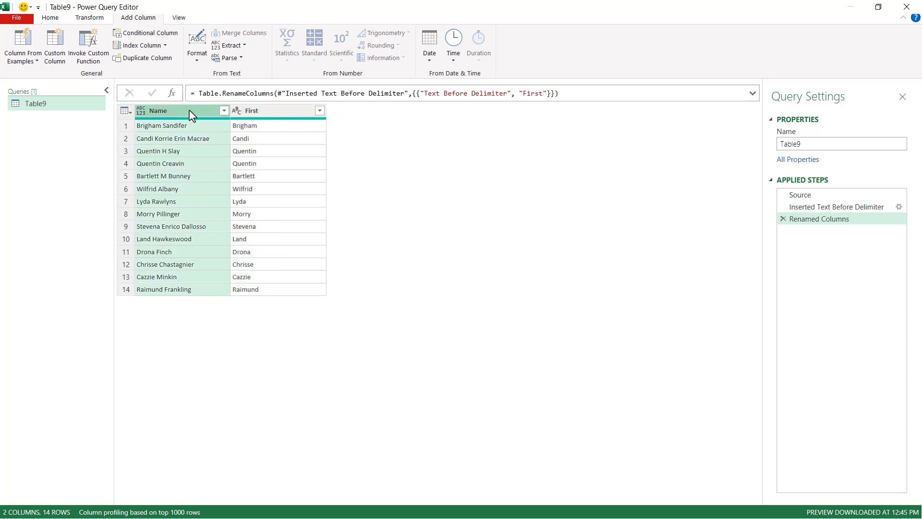
Extract text after the space, scanning from the end, and rename it Last.
{"action": "left_click", "coordinate": [228, 45]}
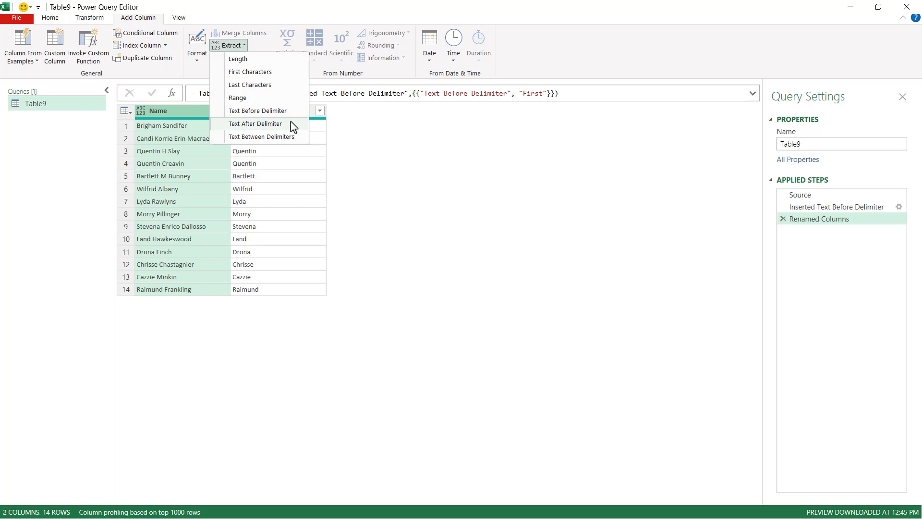
{"action": "left_click", "coordinate": [255, 124]}
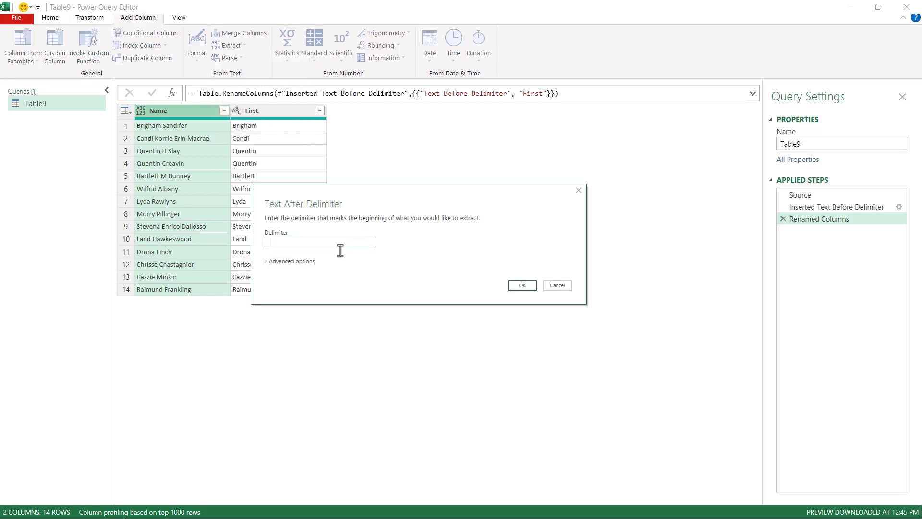
{"action": "left_click", "coordinate": [289, 261]}
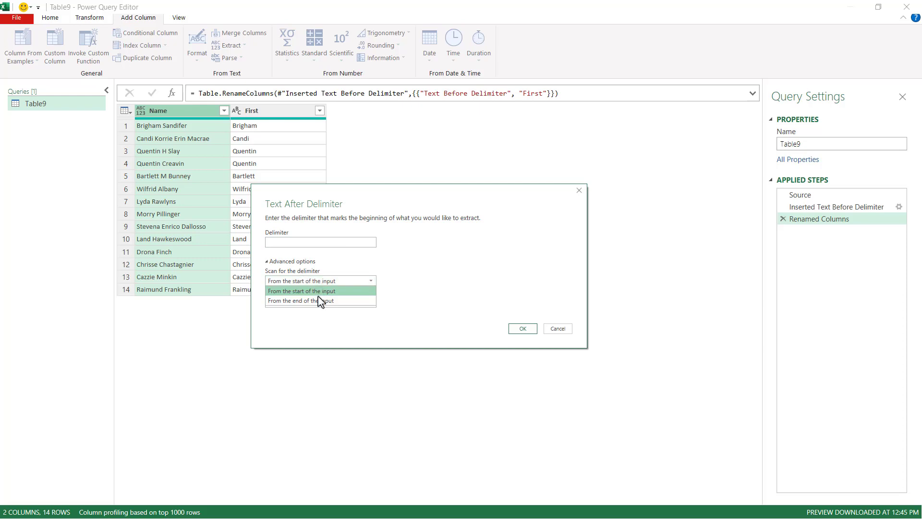
{"action": "left_click", "coordinate": [521, 329]}
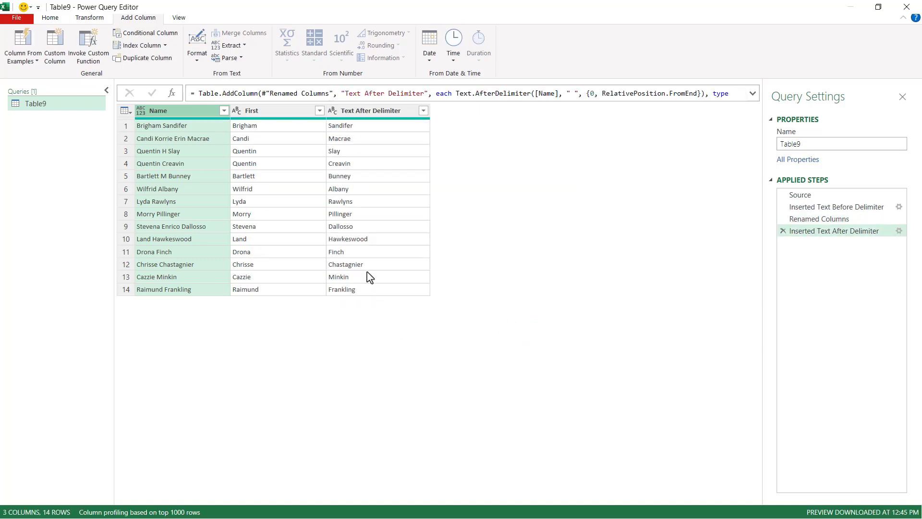
{"action": "double_click", "coordinate": [371, 111]}
{"action": "type", "text": "Last"}
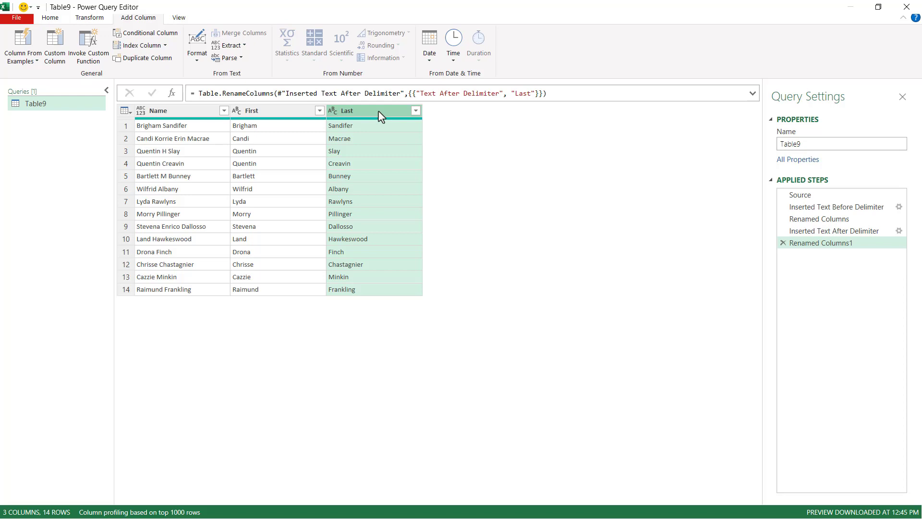
{"action": "mouse_move", "coordinate": [261, 64]}
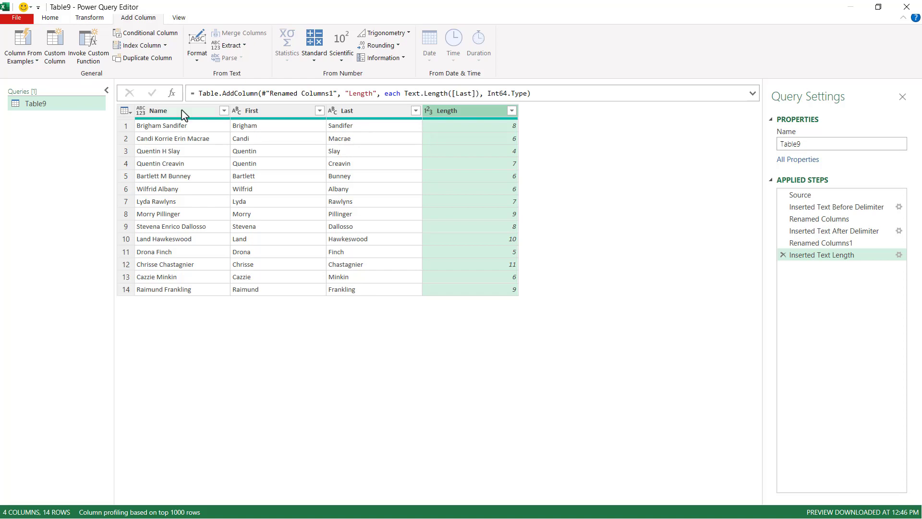
{"action": "mouse_move", "coordinate": [173, 282]}
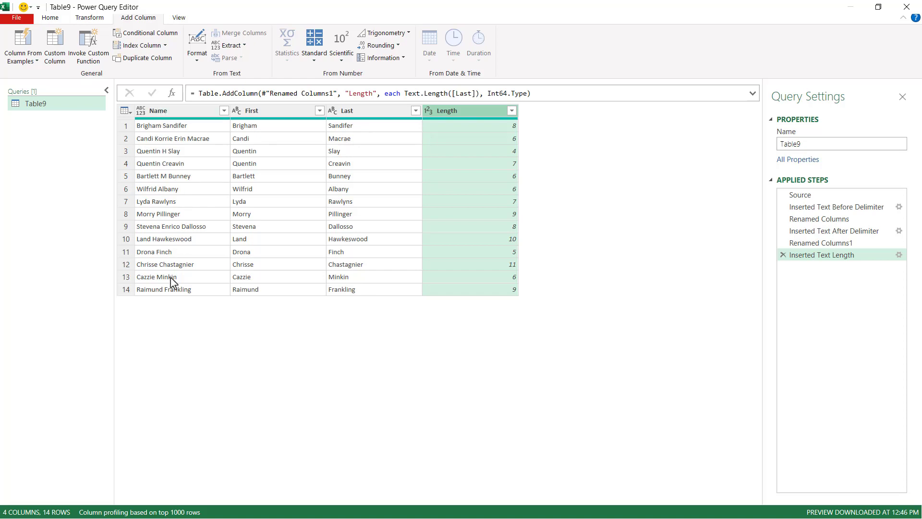
From Name extract everything after the first space, then add its Length.1 character count.
{"action": "left_click", "coordinate": [158, 110]}
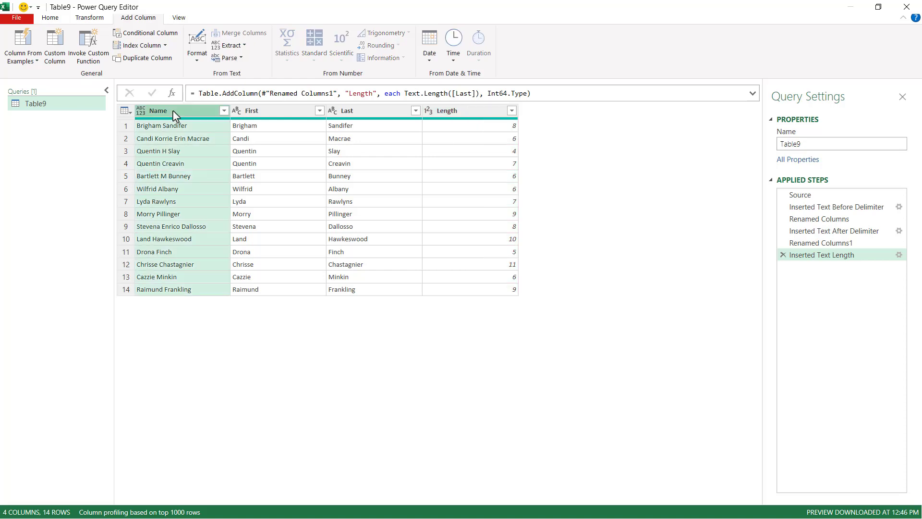
{"action": "left_click", "coordinate": [228, 45]}
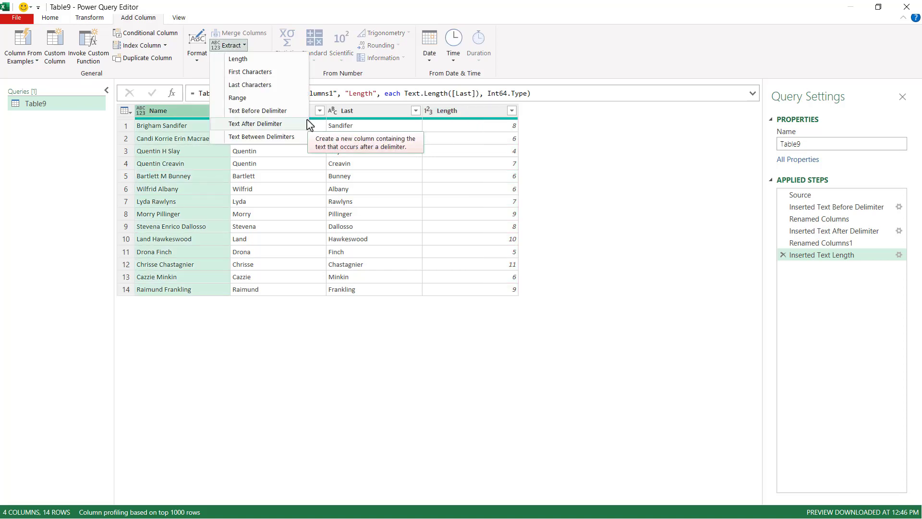
{"action": "left_click", "coordinate": [256, 123]}
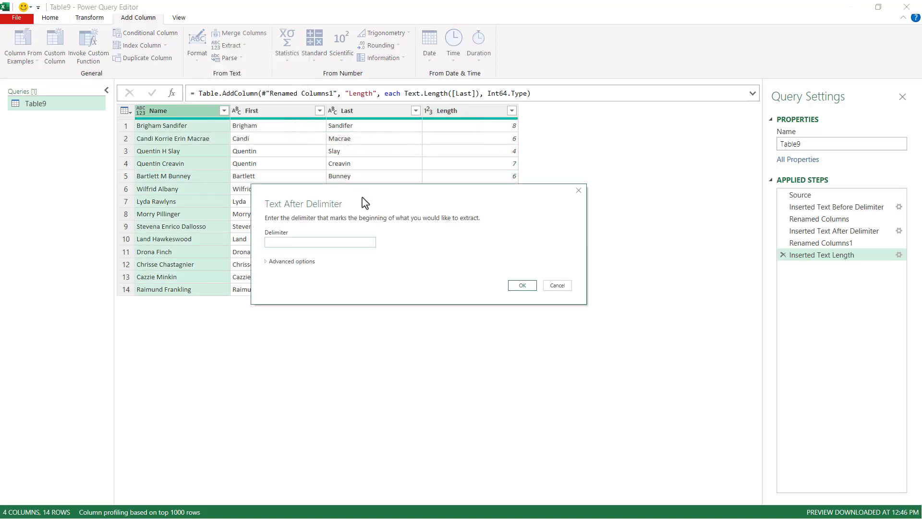
{"action": "mouse_move", "coordinate": [522, 285]}
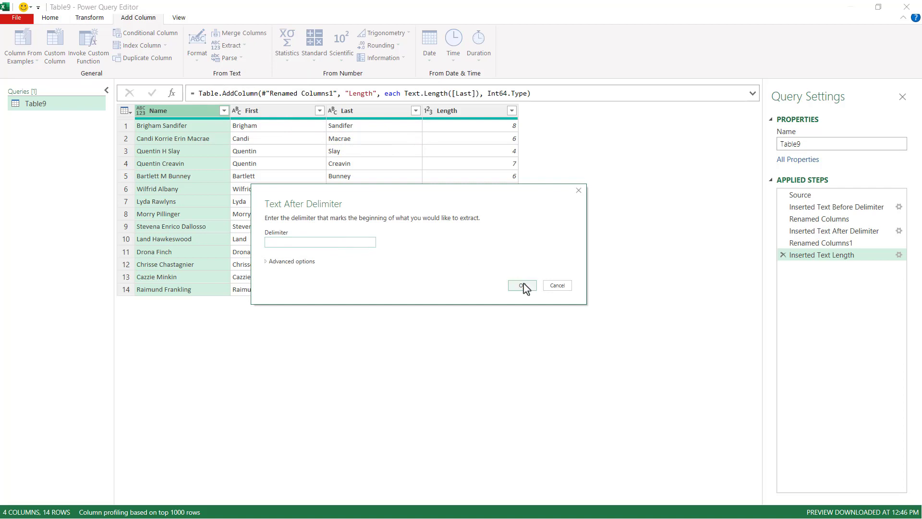
{"action": "left_click", "coordinate": [520, 285]}
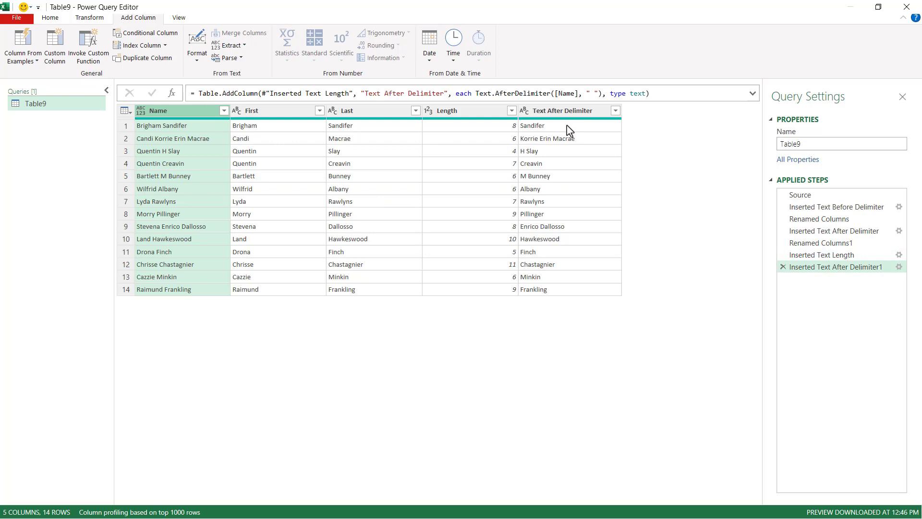
{"action": "mouse_move", "coordinate": [564, 121]}
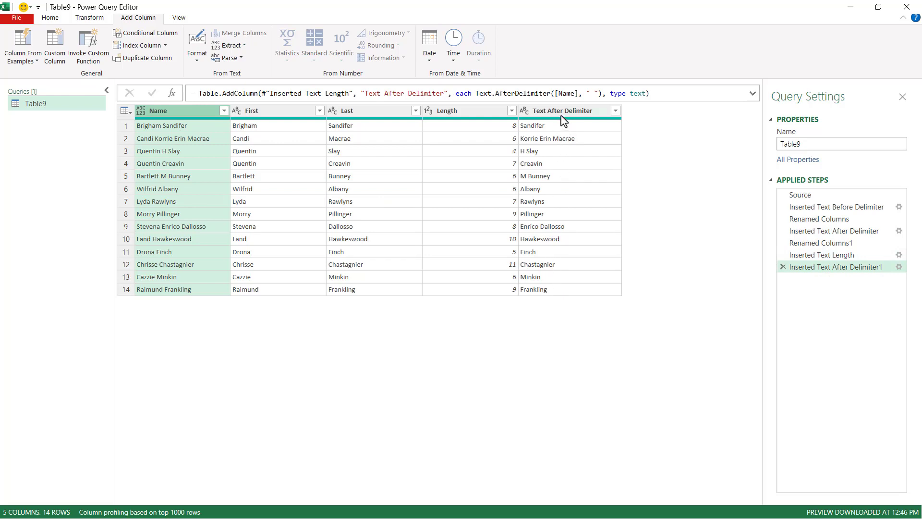
{"action": "left_click", "coordinate": [230, 45]}
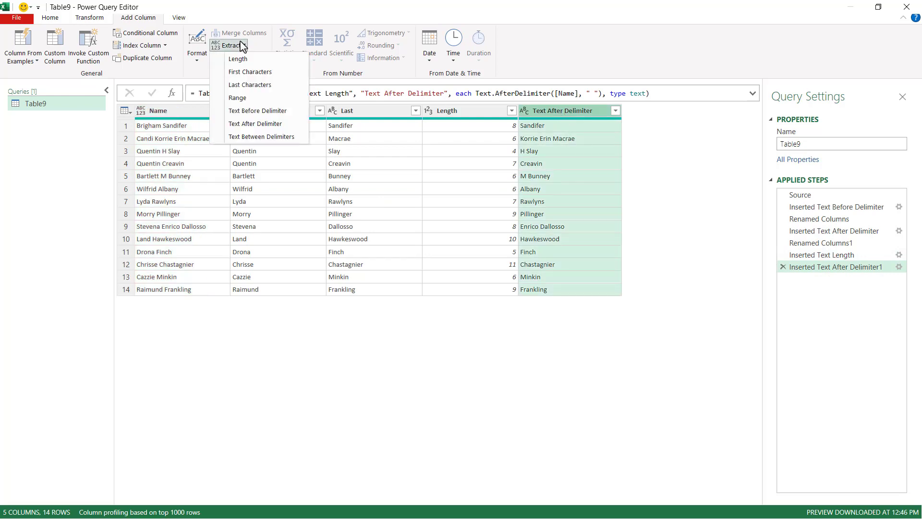
{"action": "left_click", "coordinate": [238, 58]}
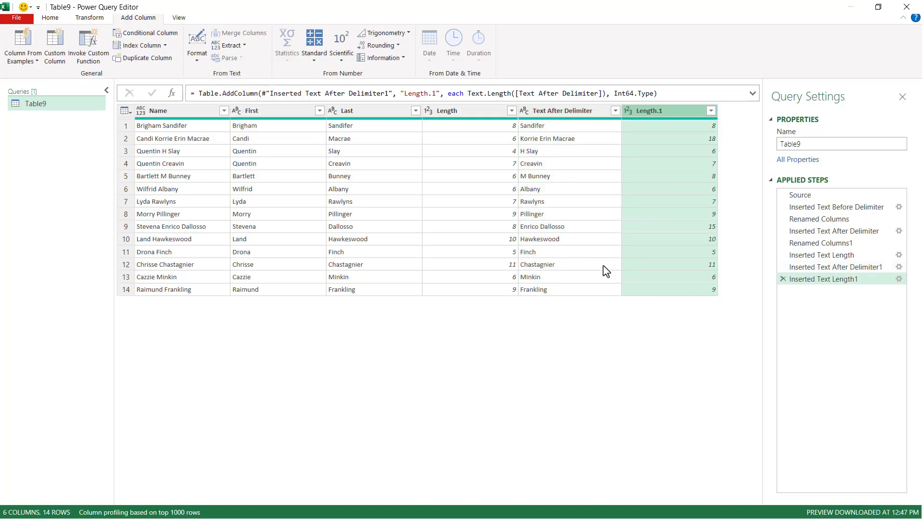
{"action": "mouse_move", "coordinate": [646, 136]}
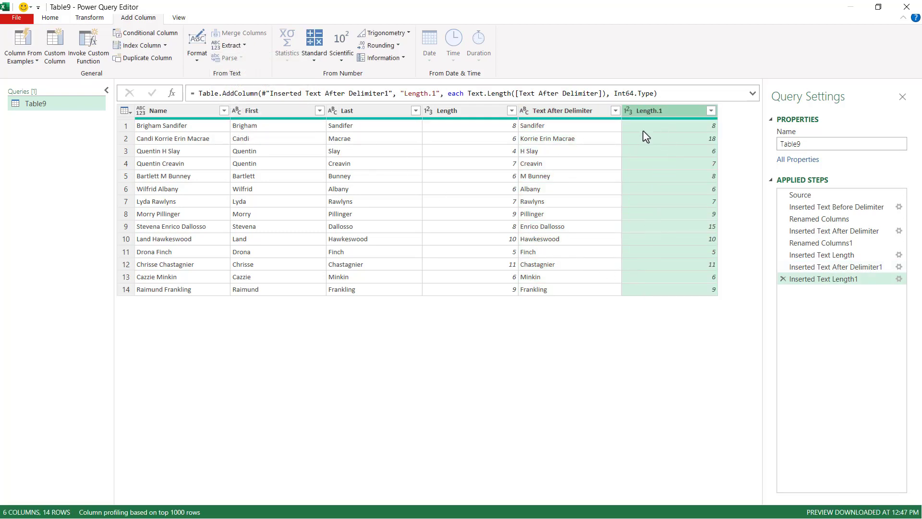
{"action": "mouse_move", "coordinate": [377, 138]}
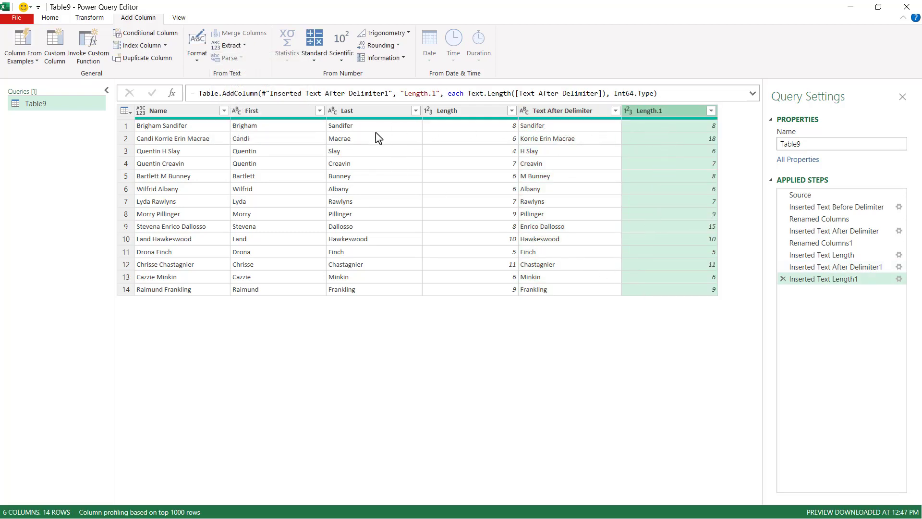
{"action": "mouse_move", "coordinate": [487, 132]}
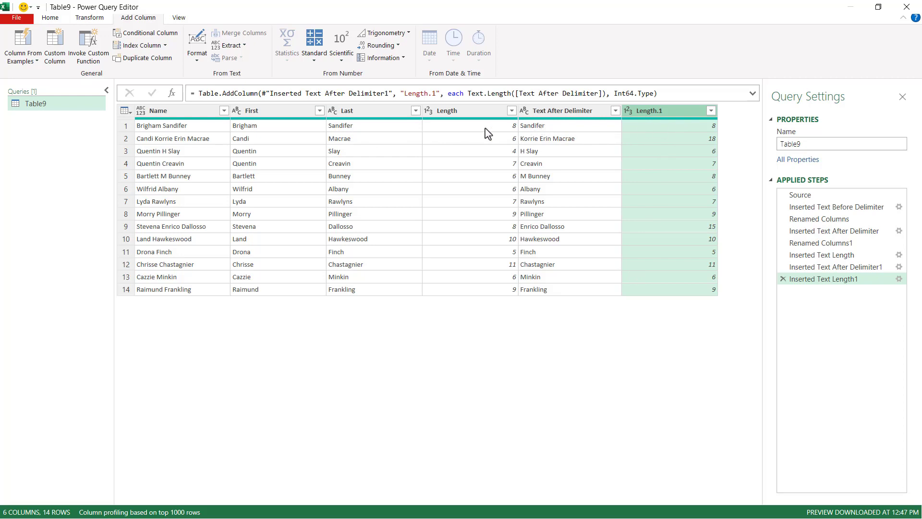
{"action": "mouse_move", "coordinate": [700, 129]}
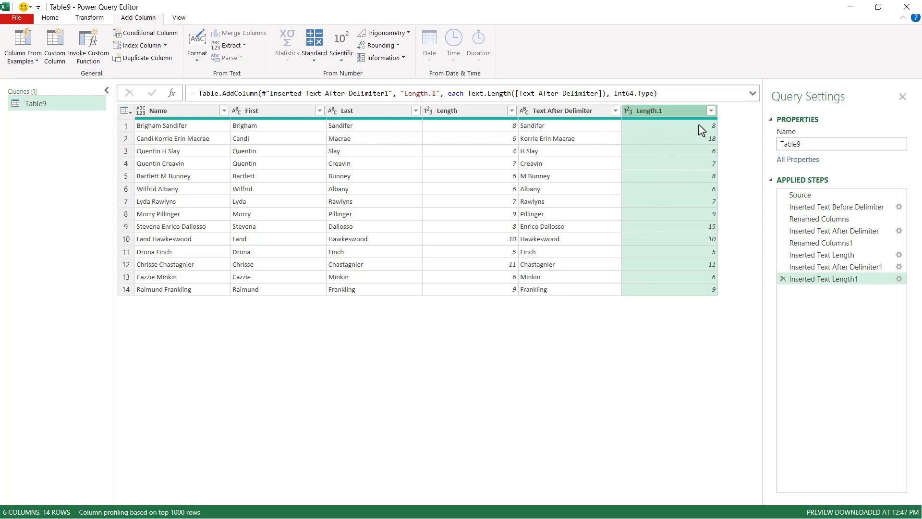
{"action": "mouse_move", "coordinate": [720, 147]}
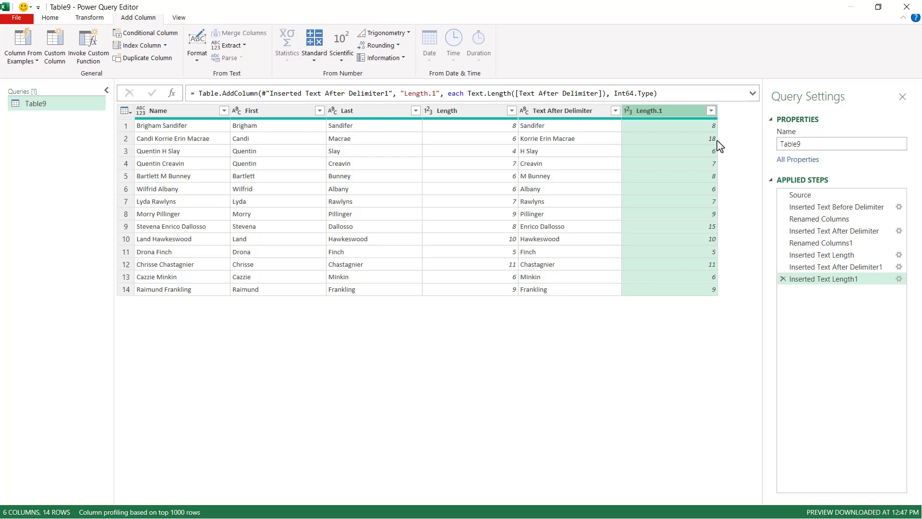
{"action": "mouse_move", "coordinate": [560, 142]}
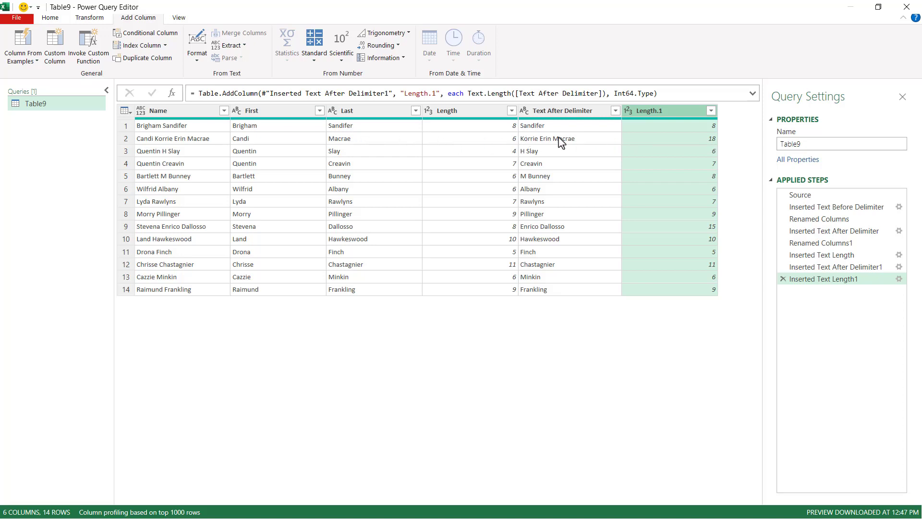
{"action": "mouse_move", "coordinate": [585, 139]}
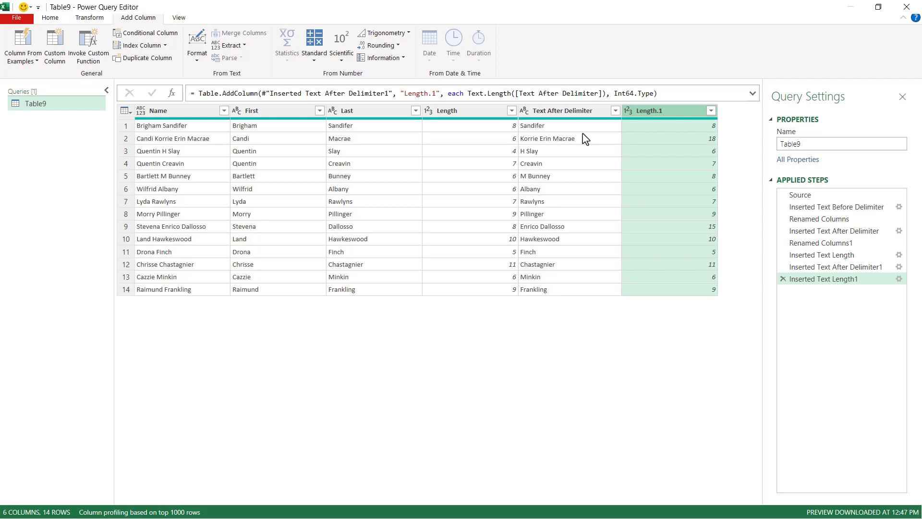
{"action": "mouse_move", "coordinate": [598, 235]}
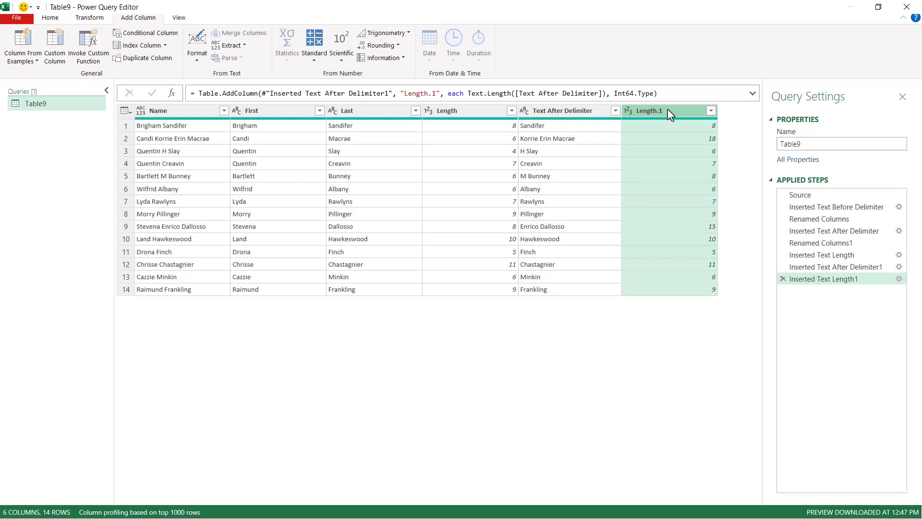
{"action": "mouse_move", "coordinate": [510, 110]}
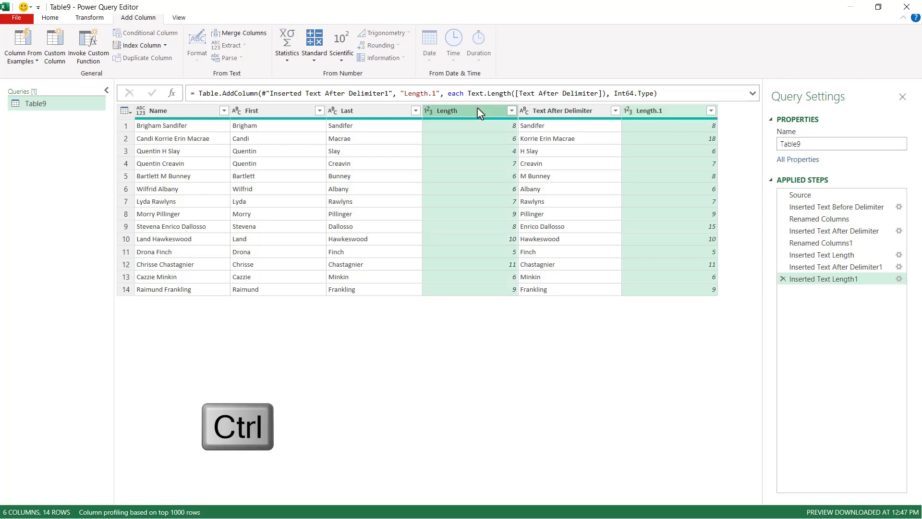
Subtract Length from Length.1 into a new Subtraction column.
{"action": "left_click", "coordinate": [314, 44]}
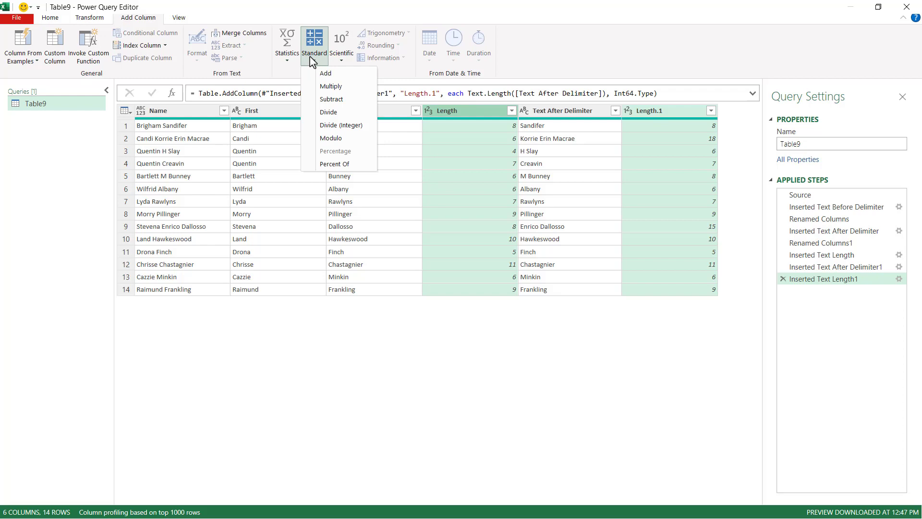
{"action": "left_click", "coordinate": [332, 99]}
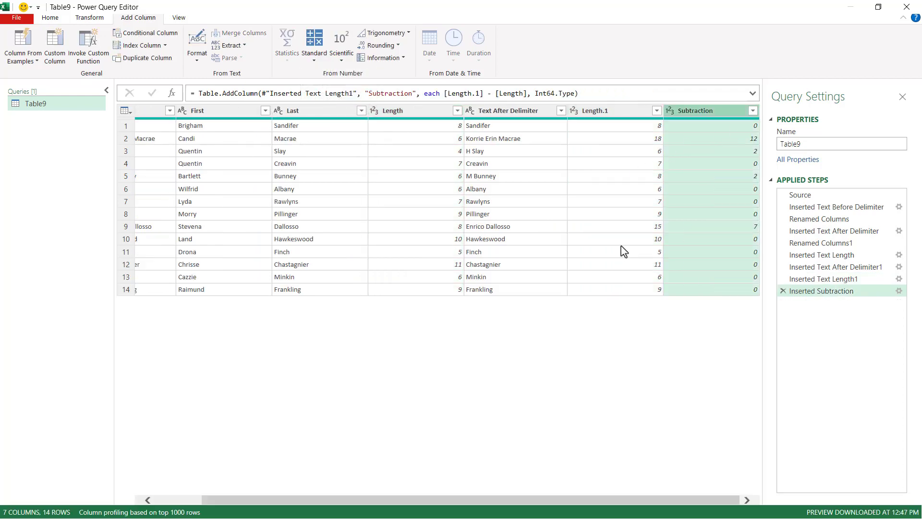
{"action": "mouse_move", "coordinate": [633, 208]}
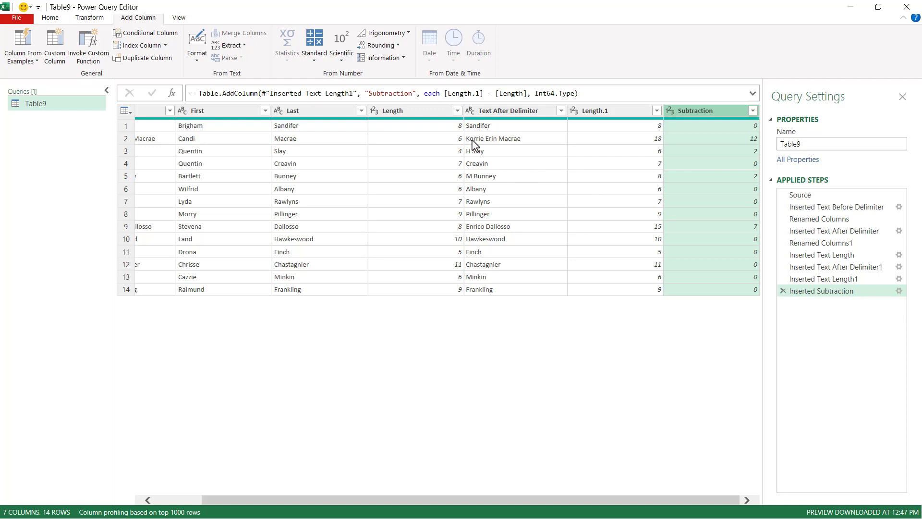
{"action": "mouse_move", "coordinate": [473, 130]}
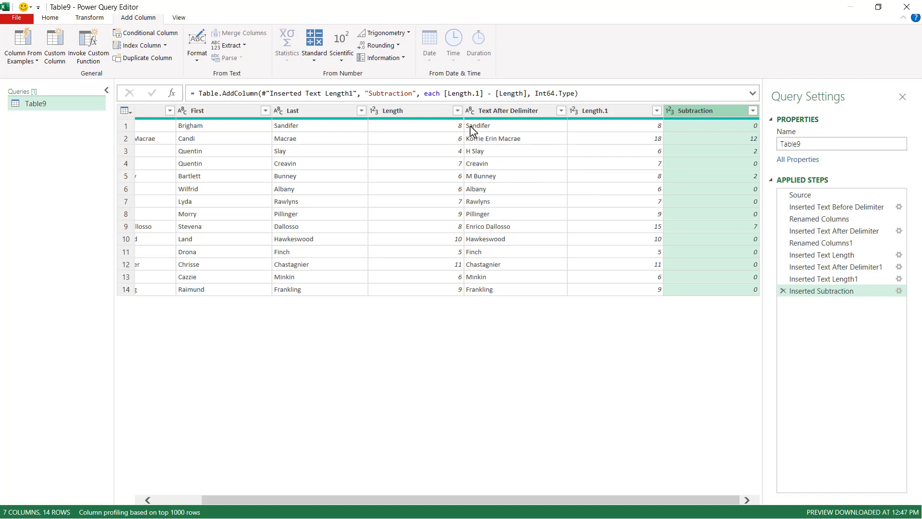
{"action": "mouse_move", "coordinate": [473, 141]}
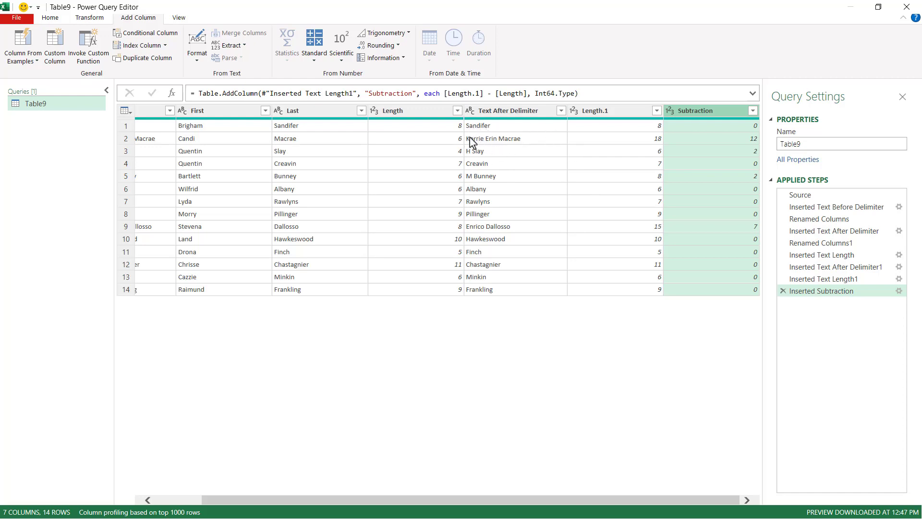
{"action": "mouse_move", "coordinate": [485, 161]}
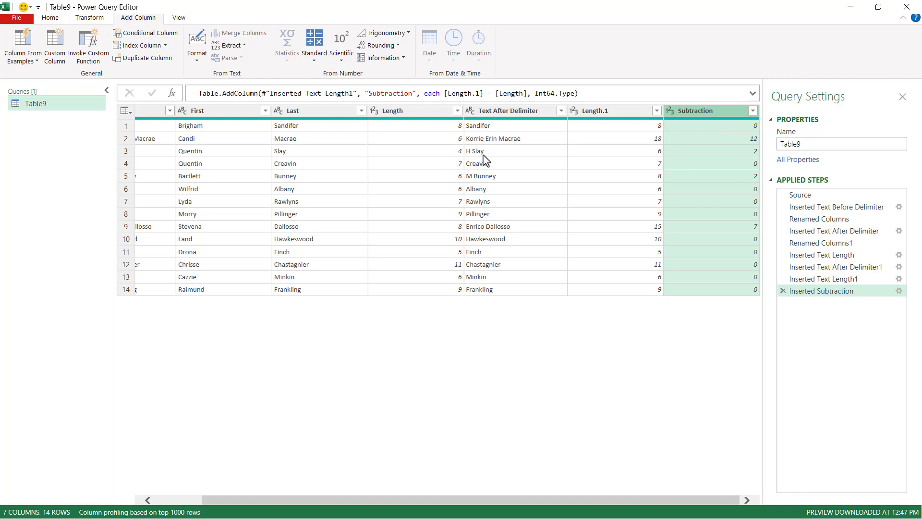
{"action": "mouse_move", "coordinate": [471, 157]}
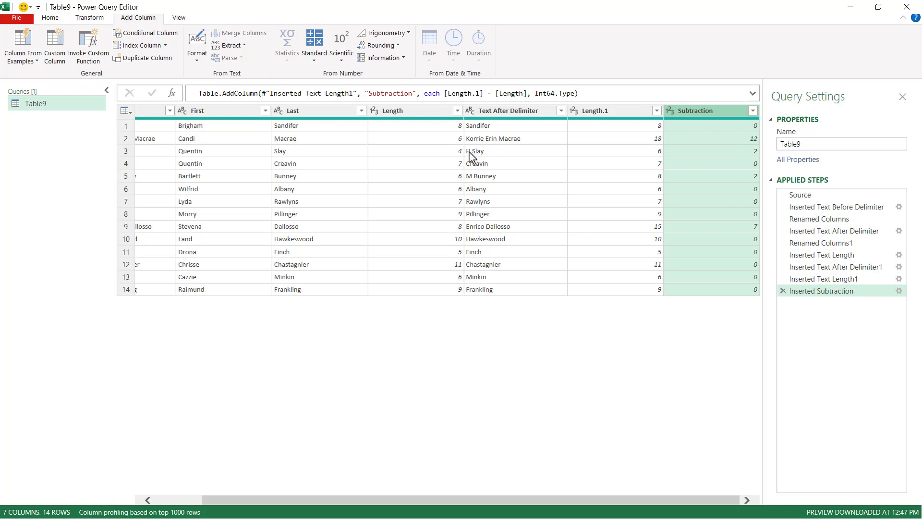
{"action": "mouse_move", "coordinate": [738, 122]}
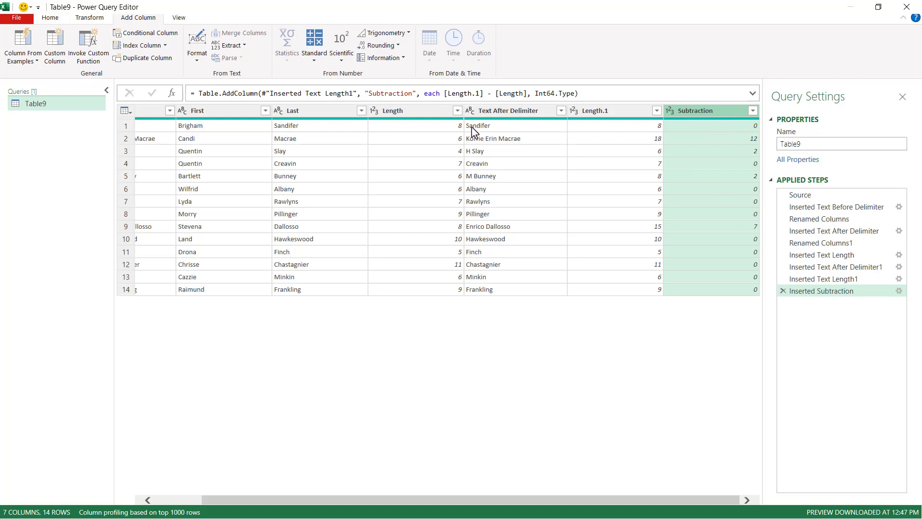
{"action": "mouse_move", "coordinate": [490, 127]}
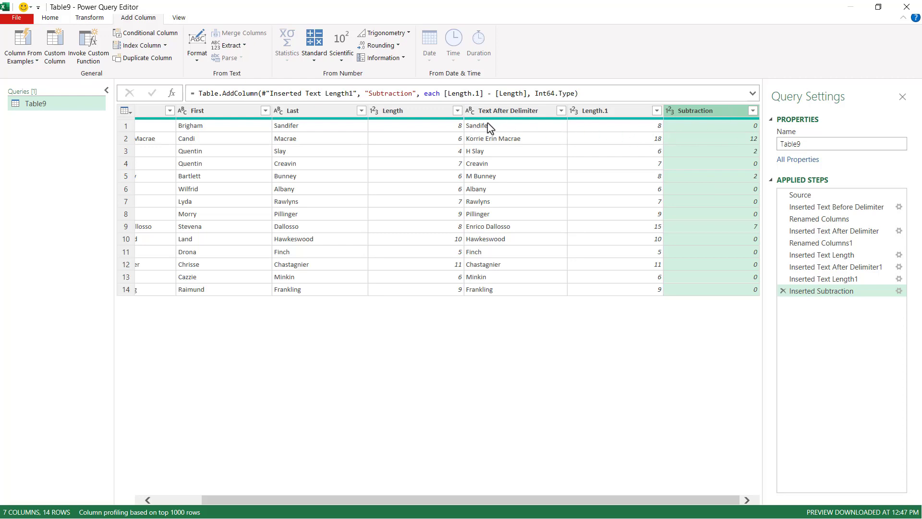
{"action": "mouse_move", "coordinate": [482, 143]}
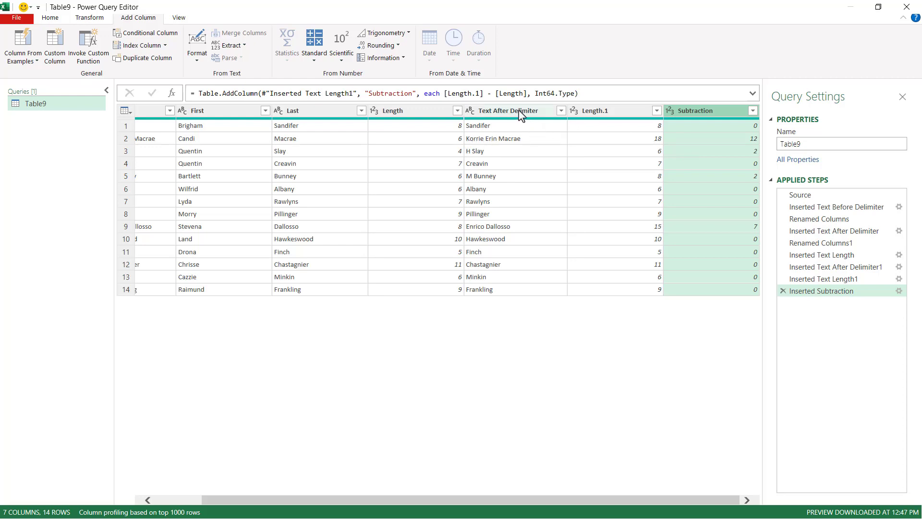
Extract a Text Range from Text After Delimiter starting at index 0 with 5 characters.
{"action": "left_click", "coordinate": [230, 46]}
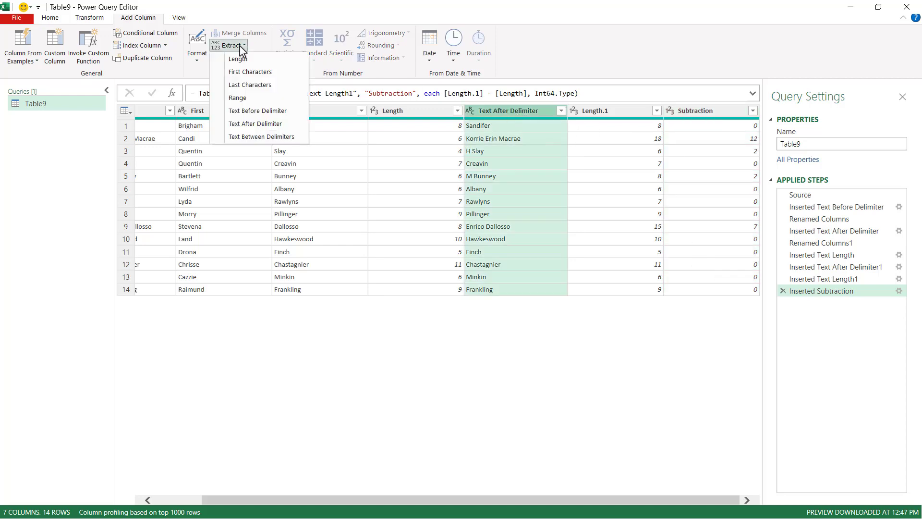
{"action": "mouse_move", "coordinate": [237, 97]}
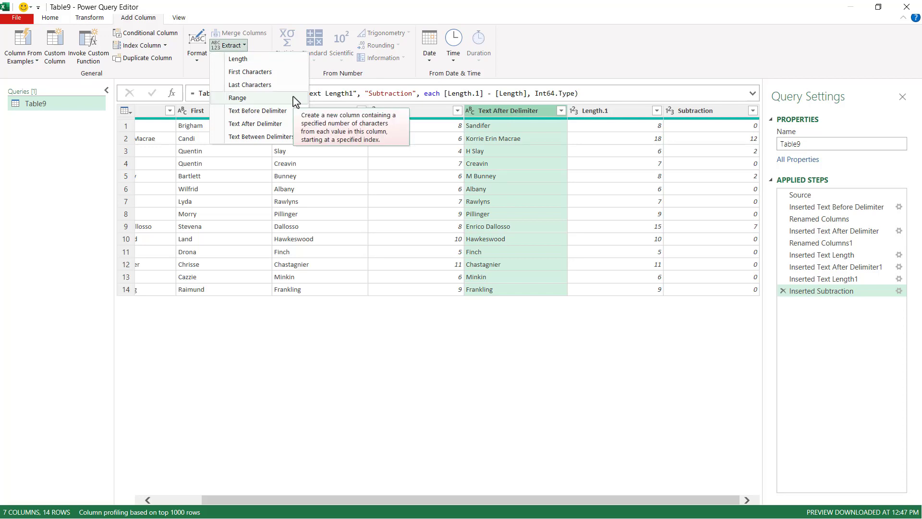
{"action": "left_click", "coordinate": [237, 98]}
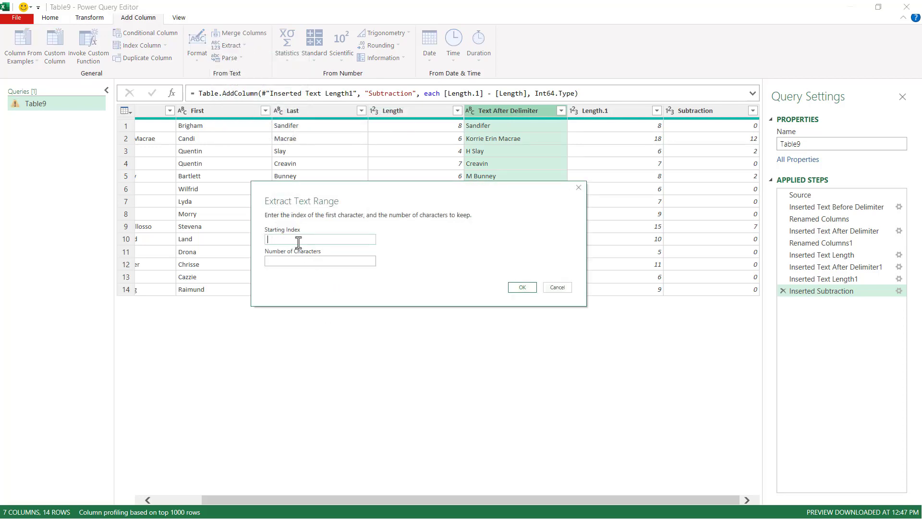
{"action": "type", "text": "0"}
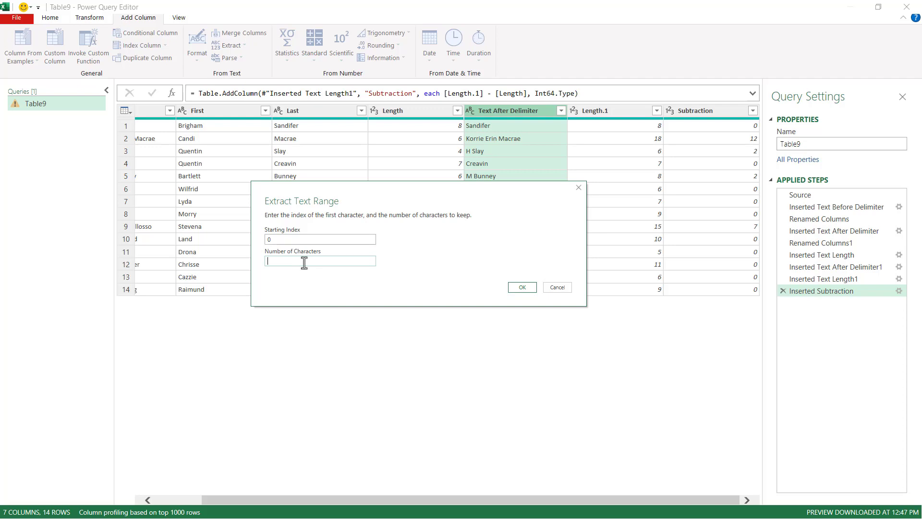
{"action": "type", "text": "5"}
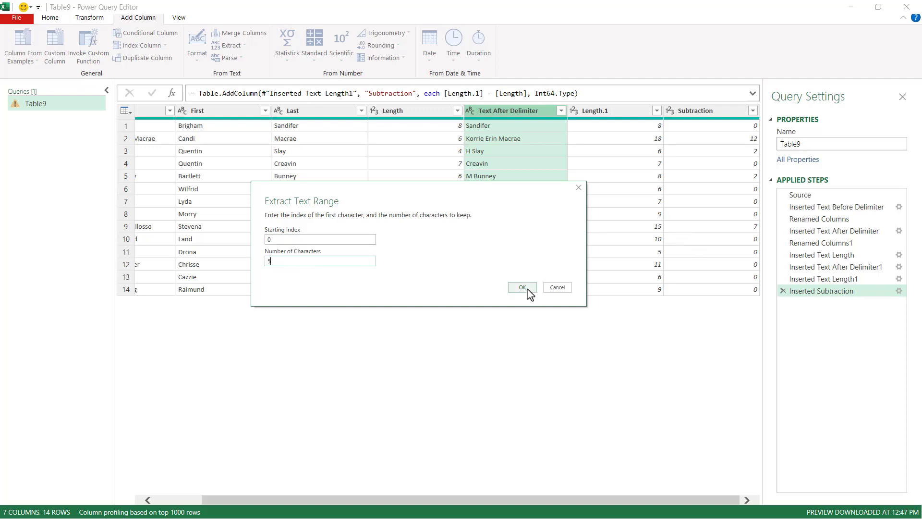
{"action": "left_click", "coordinate": [521, 287]}
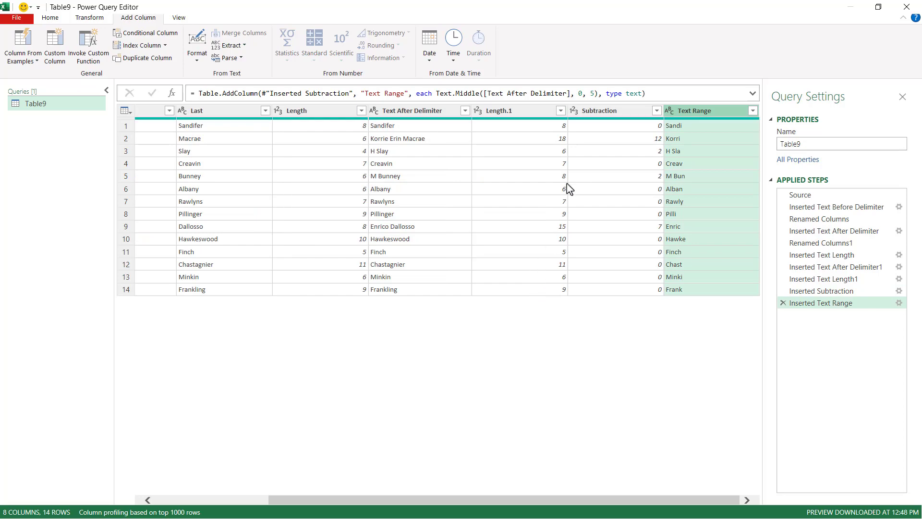
Replace the fixed length 5 in the Text.Middle formula with [Subtraction].
{"action": "left_click", "coordinate": [592, 93]}
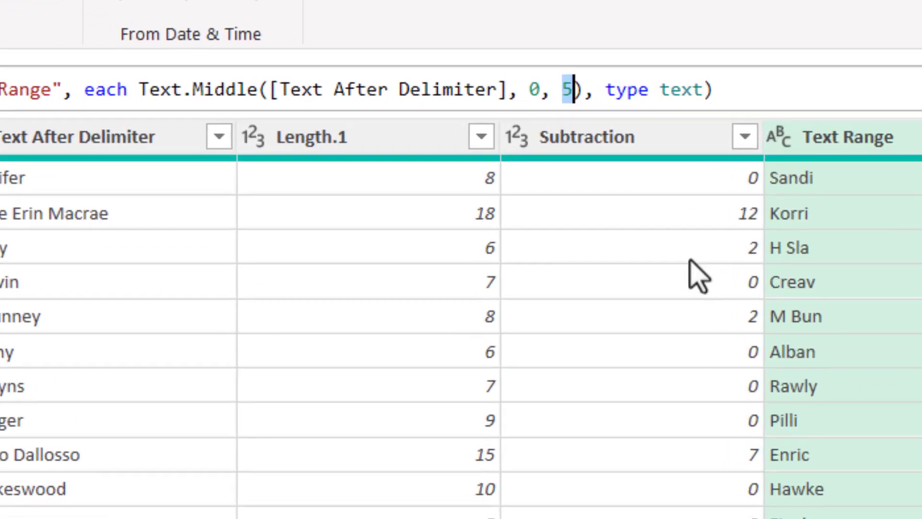
{"action": "mouse_move", "coordinate": [585, 150]}
{"action": "type", "text": "[5"}
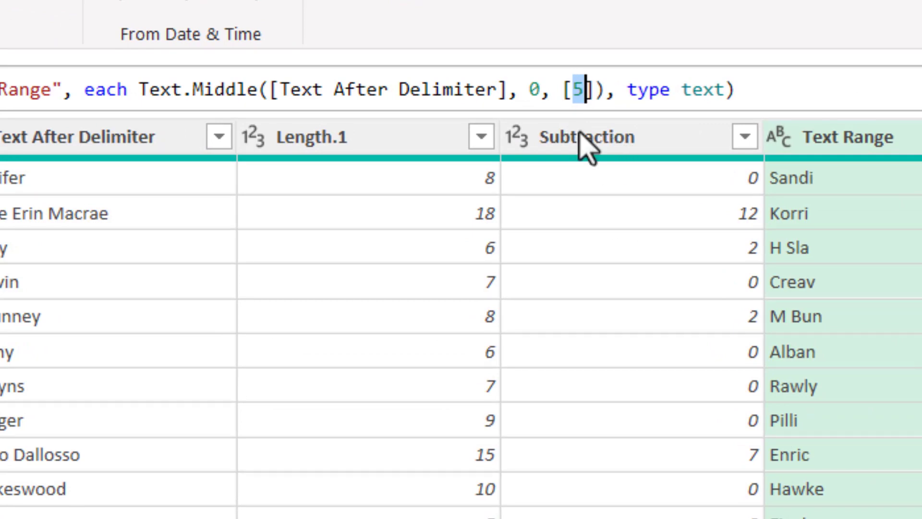
{"action": "type", "text": "Subtraction\", \"Text"}
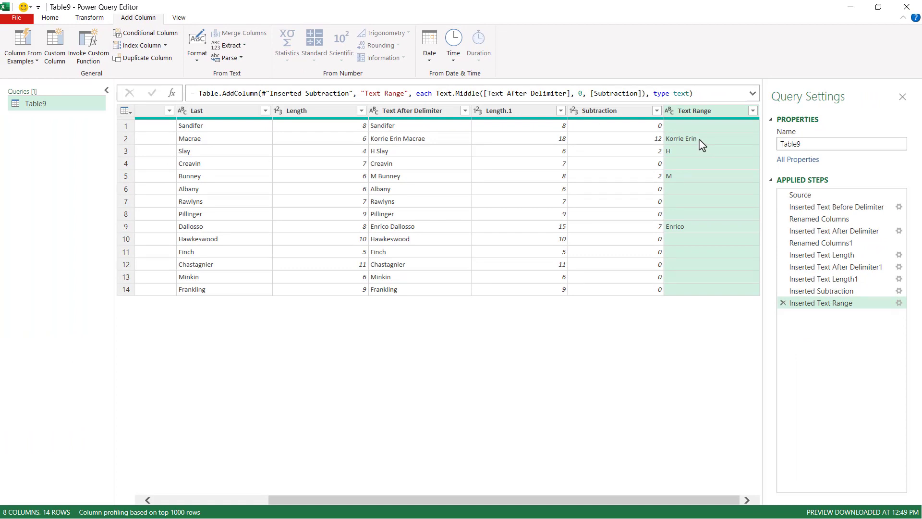
{"action": "mouse_move", "coordinate": [694, 141]}
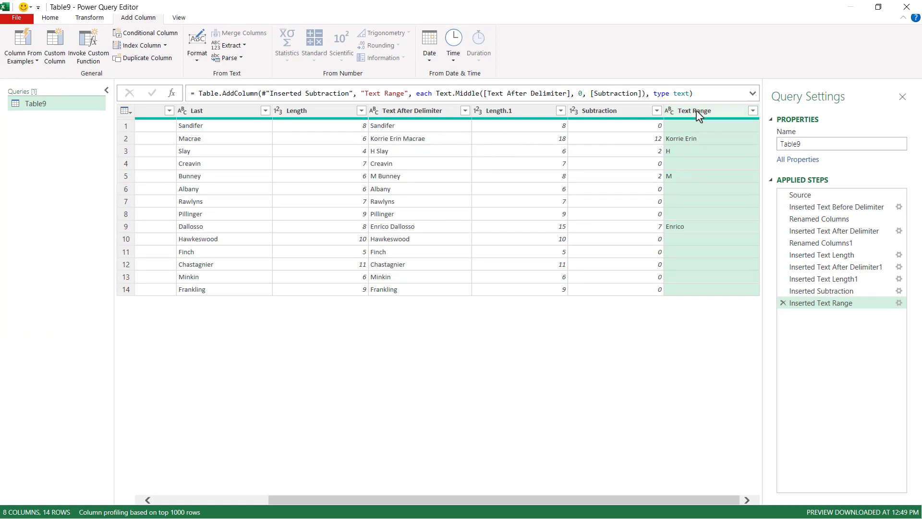
Trim the Text Range values and rename the column Middle.
{"action": "right_click", "coordinate": [694, 110]}
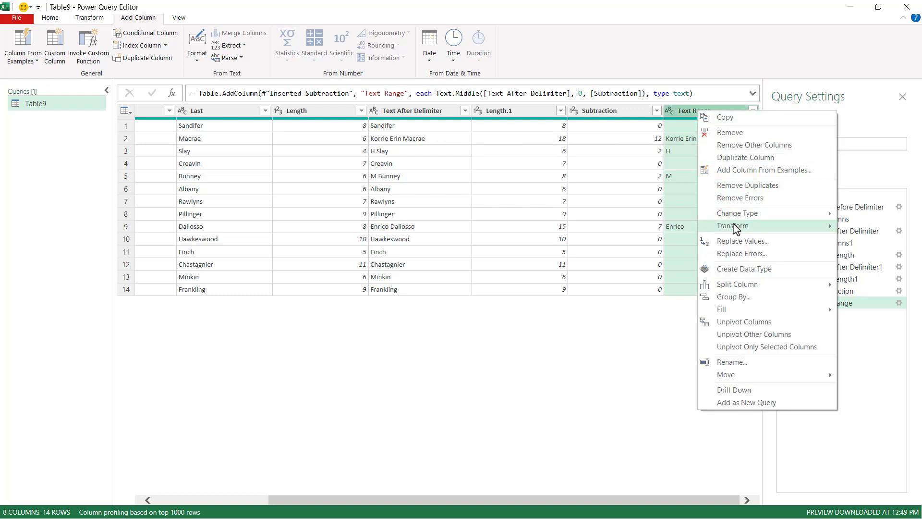
{"action": "mouse_move", "coordinate": [734, 225]}
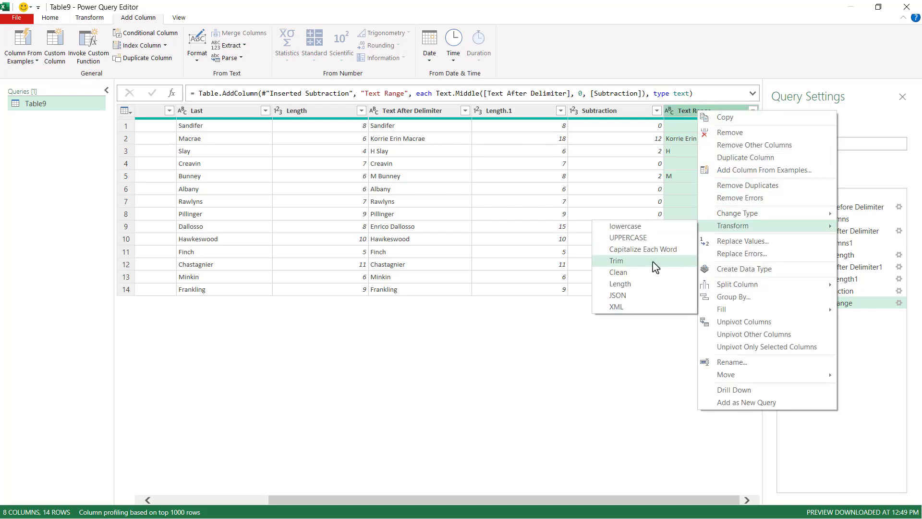
{"action": "left_click", "coordinate": [615, 260]}
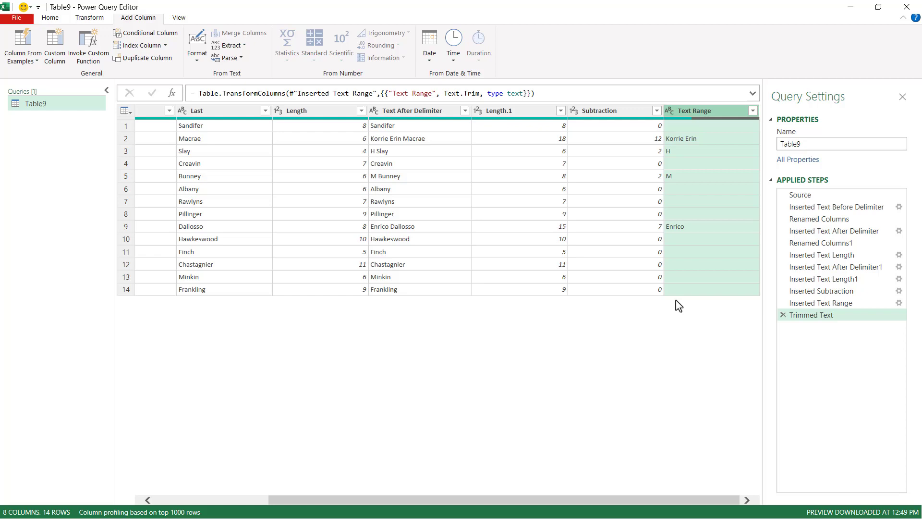
{"action": "double_click", "coordinate": [695, 111]}
{"action": "type", "text": "Middle"}
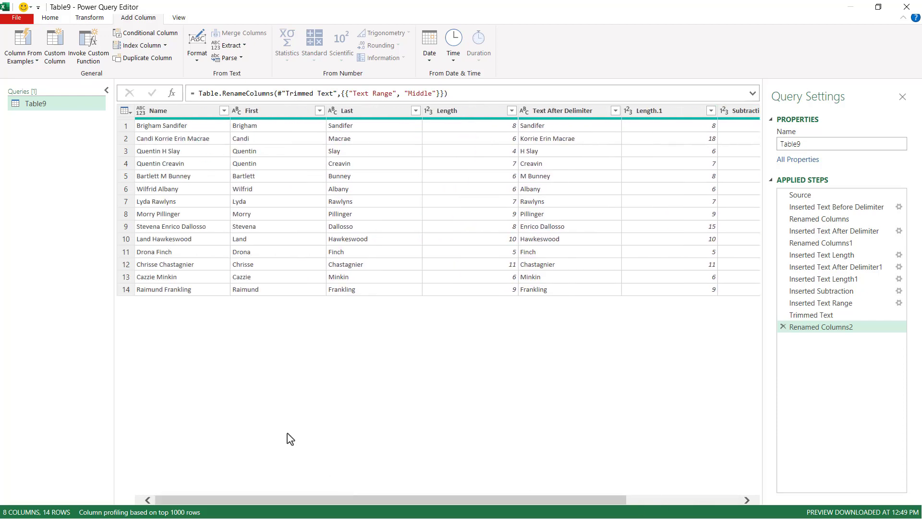
{"action": "left_click", "coordinate": [182, 110]}
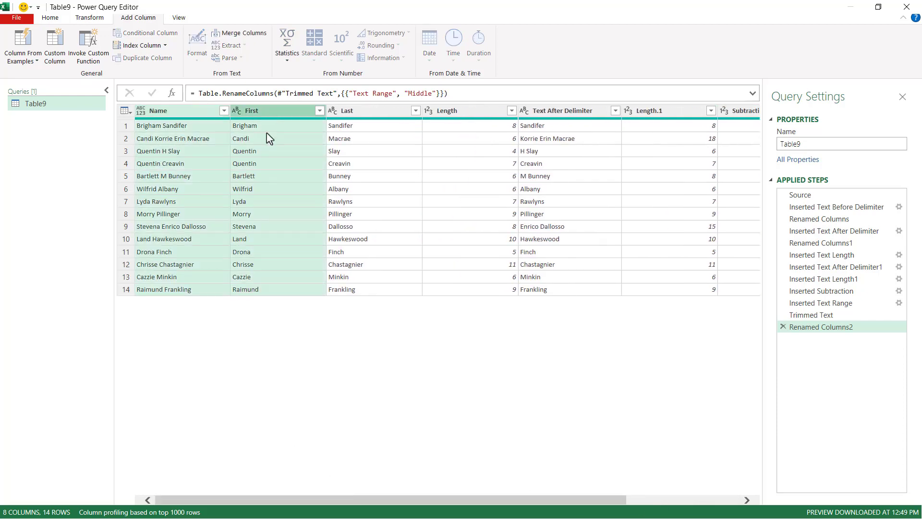
{"action": "scroll", "scroll_direction": "right", "scroll_amount": 3}
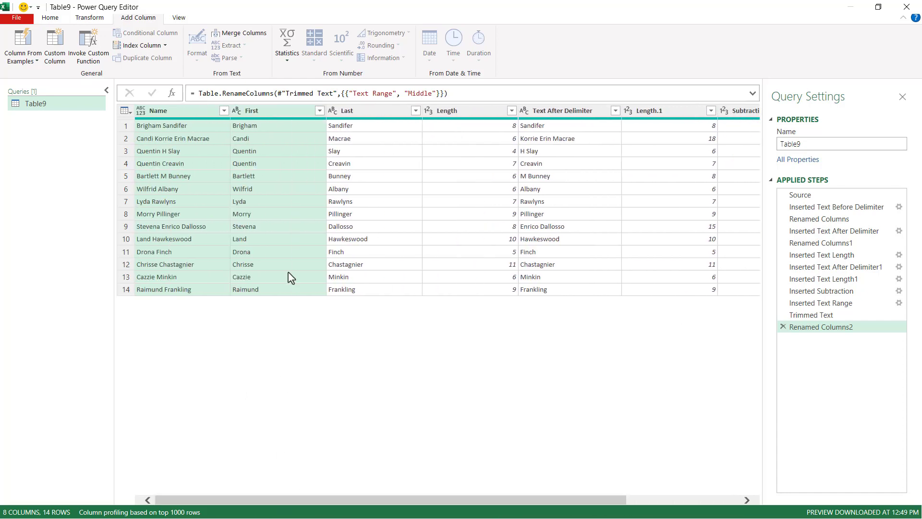
Remove all columns other than Name, First, Middle and Last.
{"action": "right_click", "coordinate": [347, 110]}
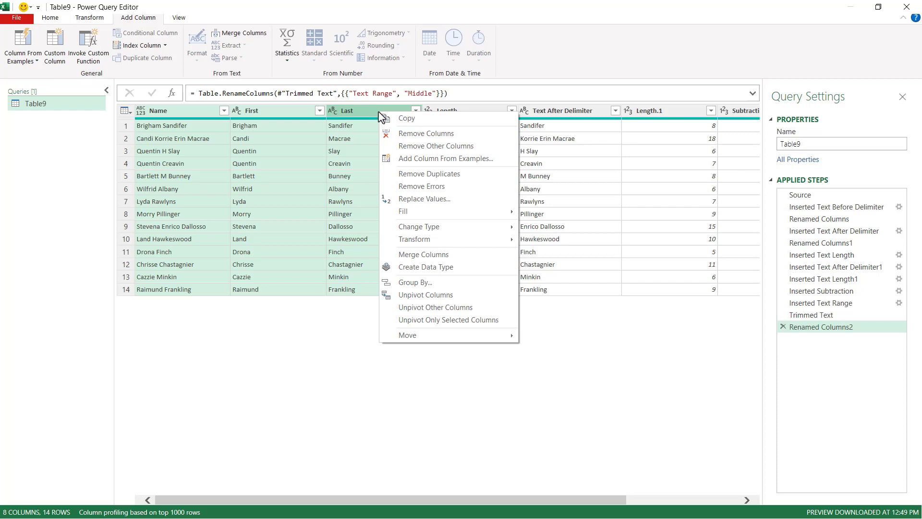
{"action": "left_click", "coordinate": [436, 146]}
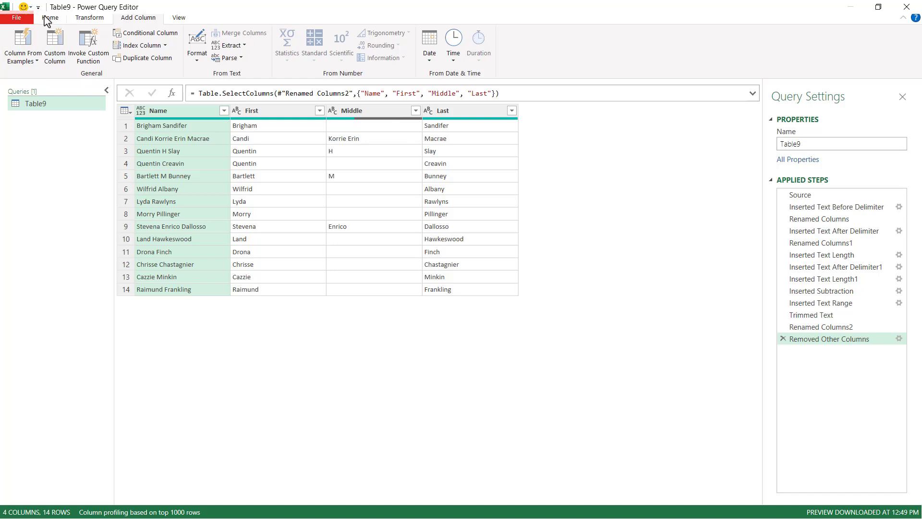
{"action": "left_click", "coordinate": [51, 18]}
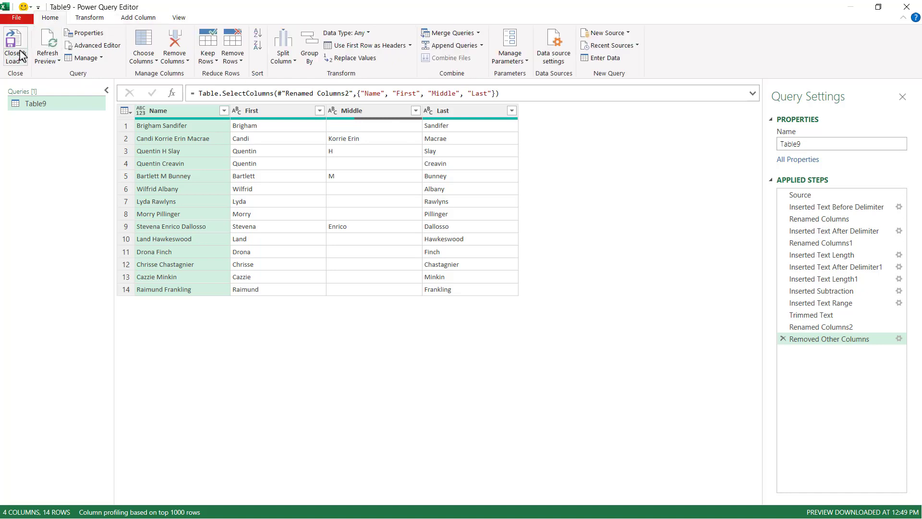
Close & Load the query as a table into the existing worksheet at D1.
{"action": "left_click", "coordinate": [15, 46]}
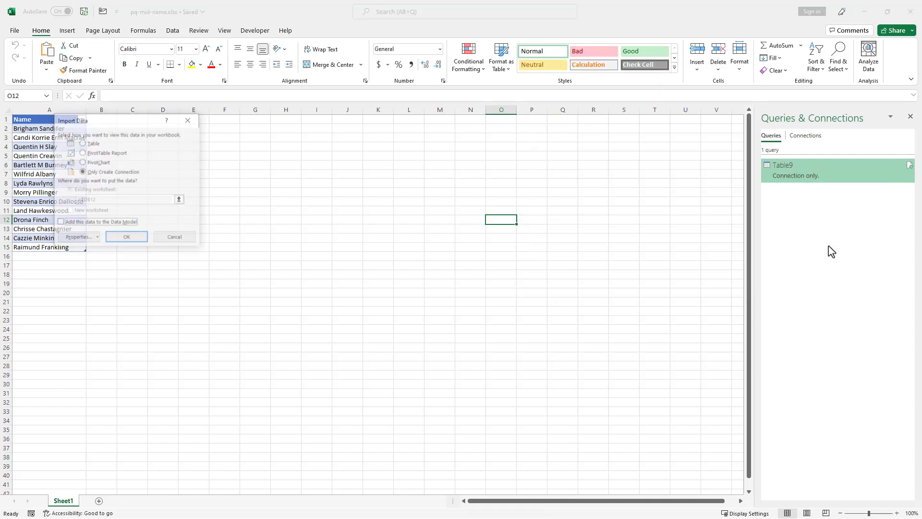
{"action": "left_click_drag", "start_coordinate": [89, 121], "coordinate": [63, 276]}
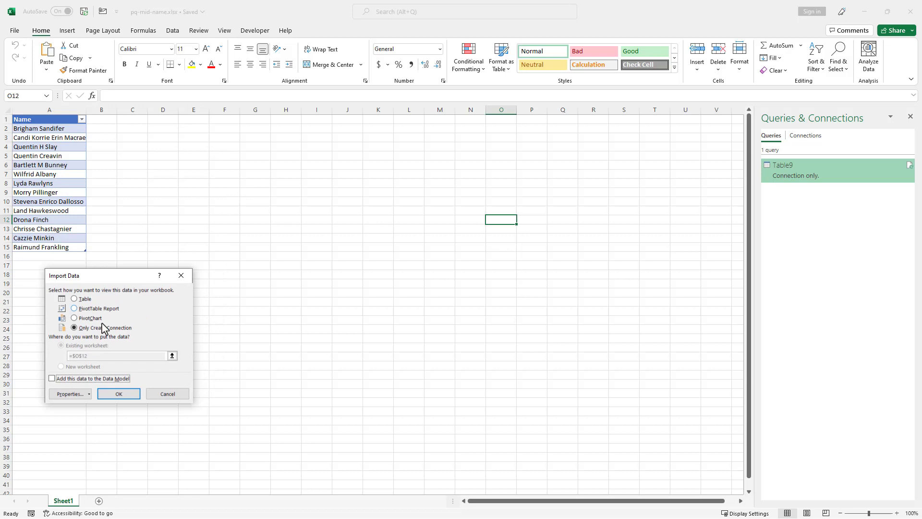
{"action": "left_click", "coordinate": [74, 299]}
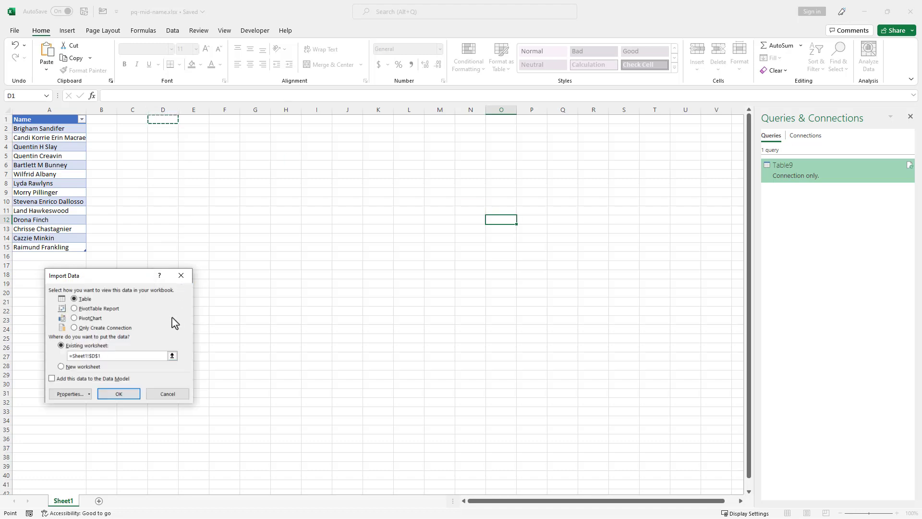
{"action": "left_click", "coordinate": [118, 394]}
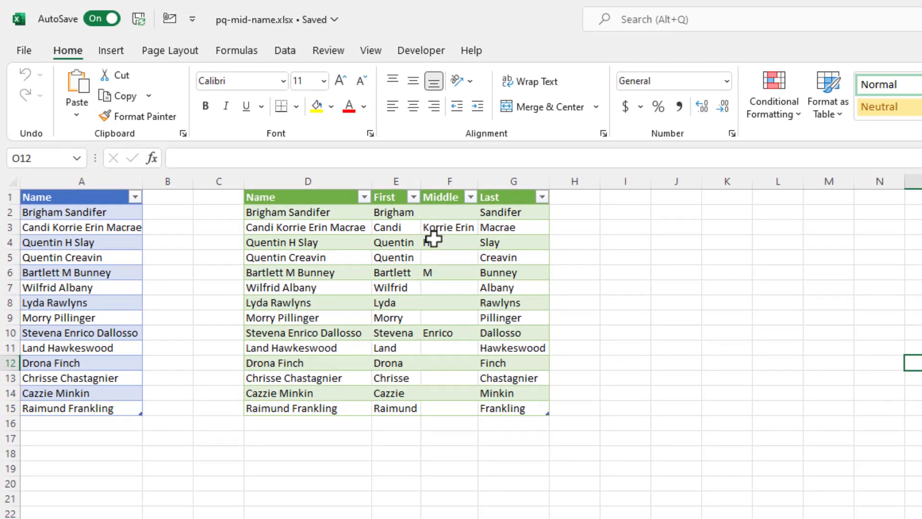
{"action": "left_click", "coordinate": [81, 258]}
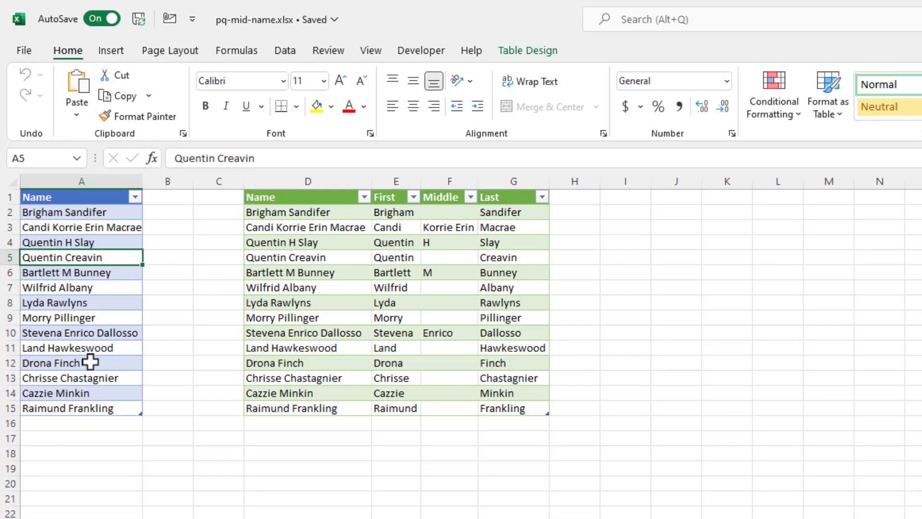
{"action": "mouse_move", "coordinate": [222, 157]}
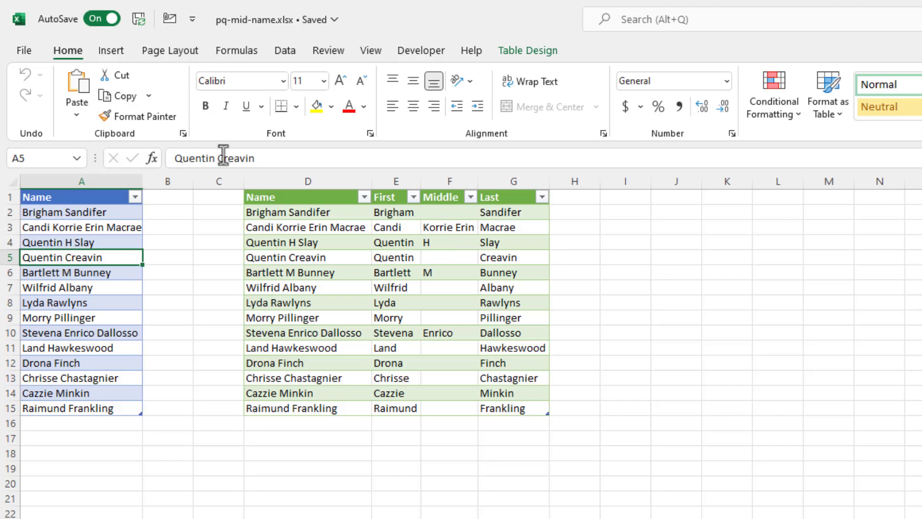
{"action": "left_click", "coordinate": [235, 158]}
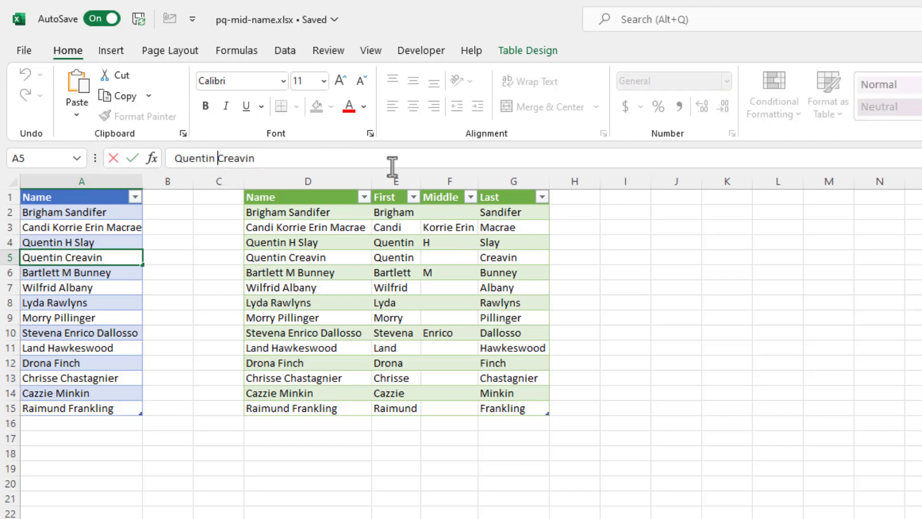
{"action": "type", "text": "John Paul"}
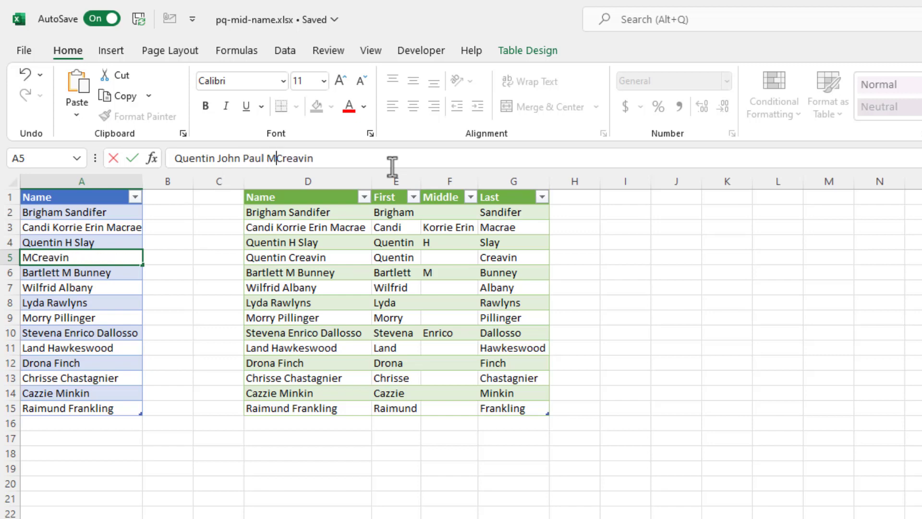
{"action": "type", "text": "Michel Creavin"}
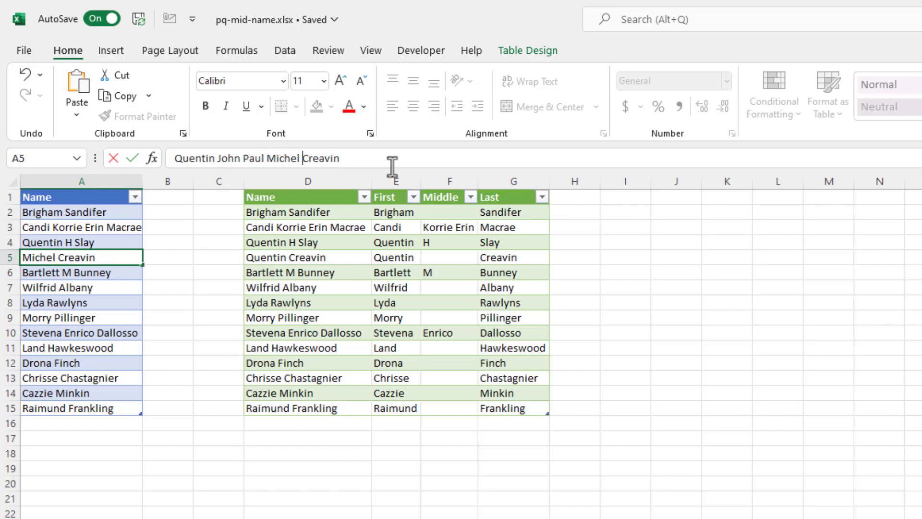
{"action": "key", "text": "enter"}
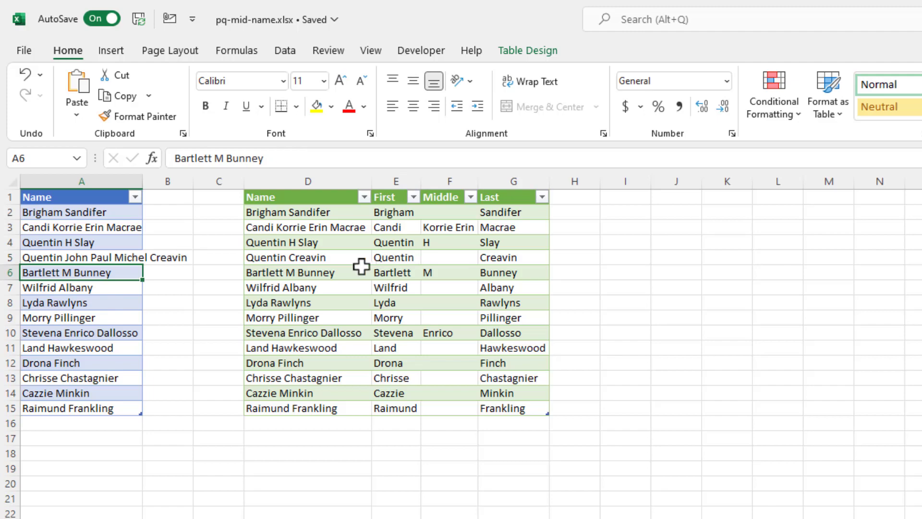
Refresh the loaded query table so all 29 names appear with John Paul Michel as the middle name.
{"action": "right_click", "coordinate": [306, 257]}
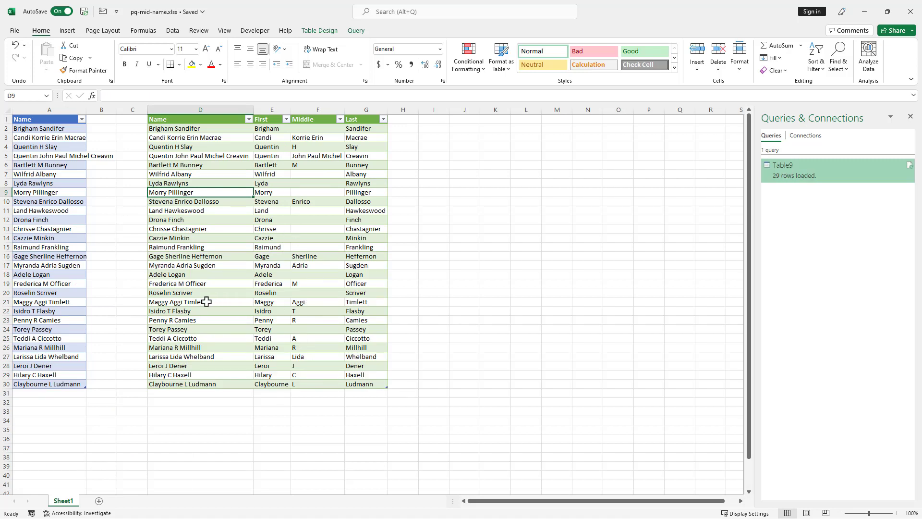
{"action": "mouse_move", "coordinate": [303, 302]}
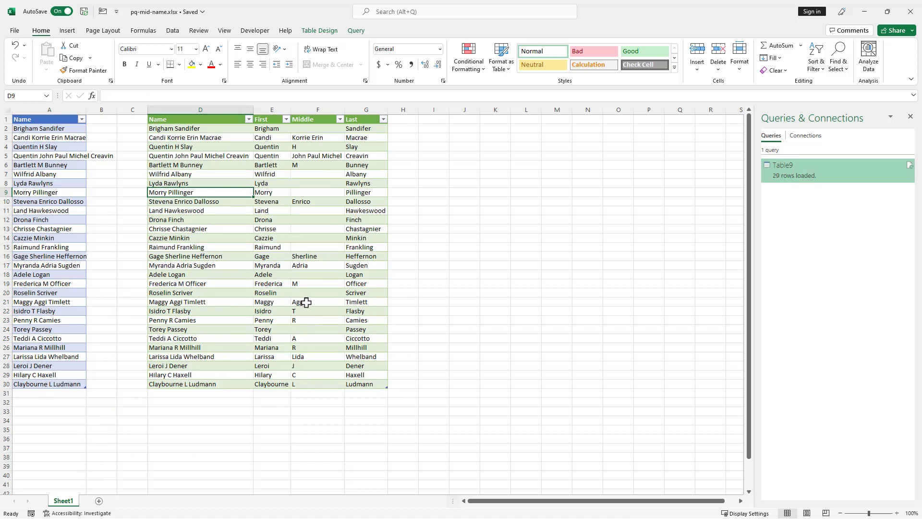